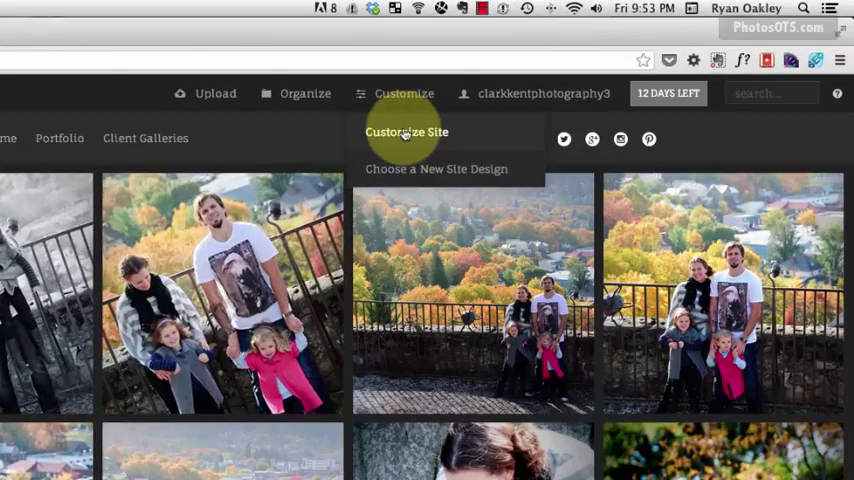
# Step: Enter Customize Site and select the Entire Site level showing Ludwig as the active theme
pyautogui.click(406, 132)
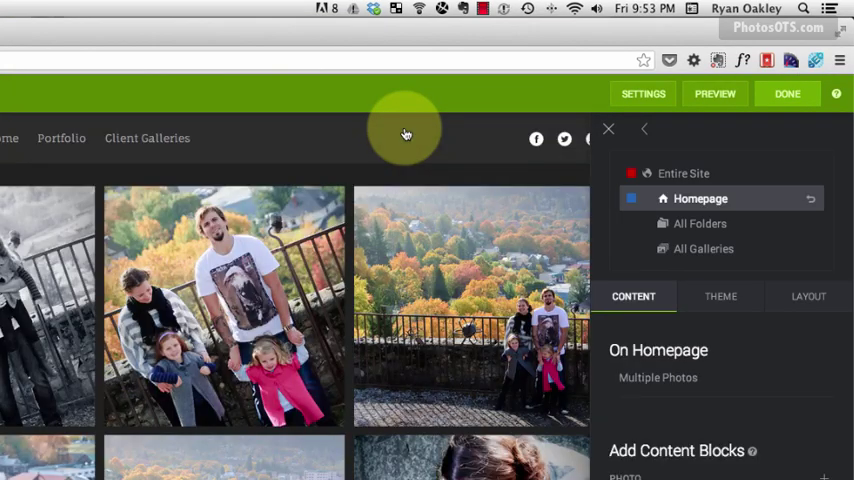
pyautogui.moveTo(690, 170)
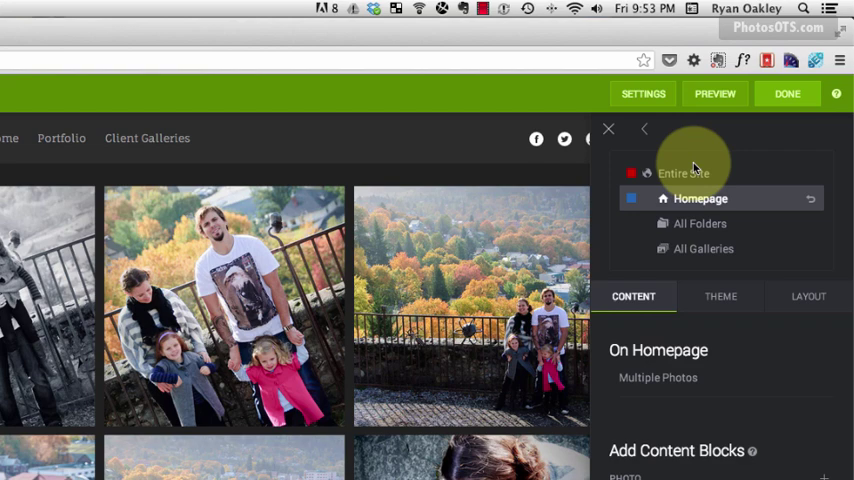
pyautogui.click(684, 172)
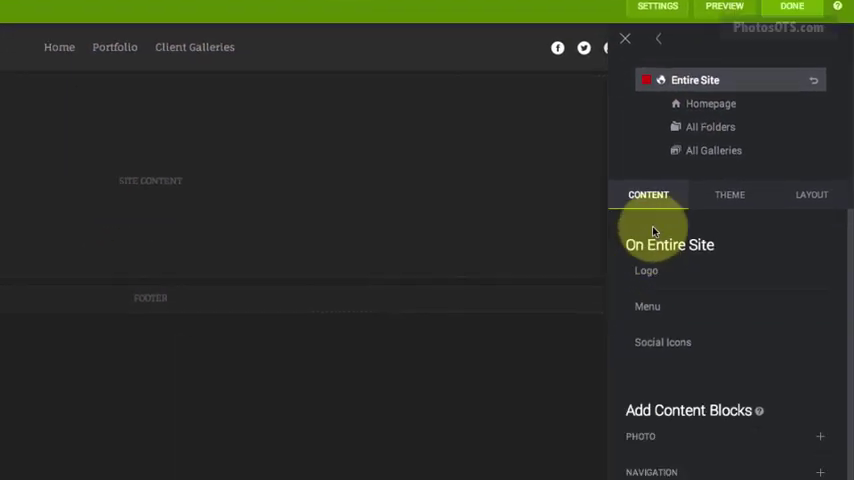
pyautogui.click(728, 194)
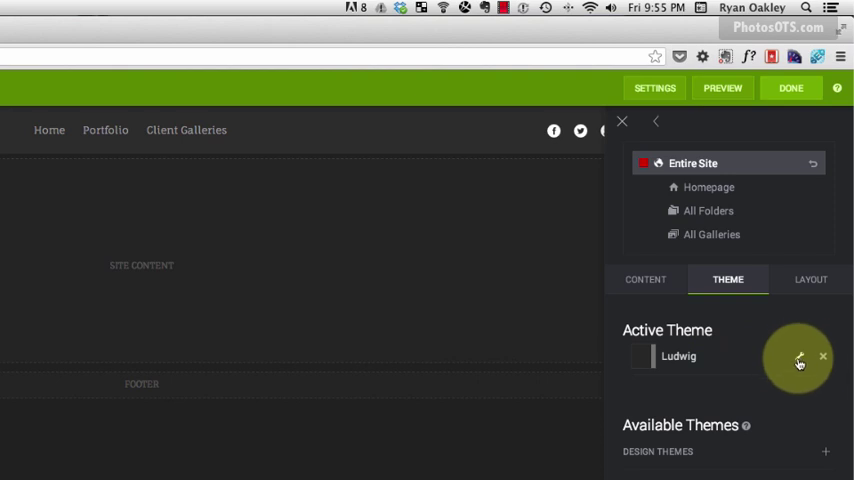
# Step: Start editing a copy of the Ludwig theme and name it Clark Kent Theme
pyautogui.click(800, 356)
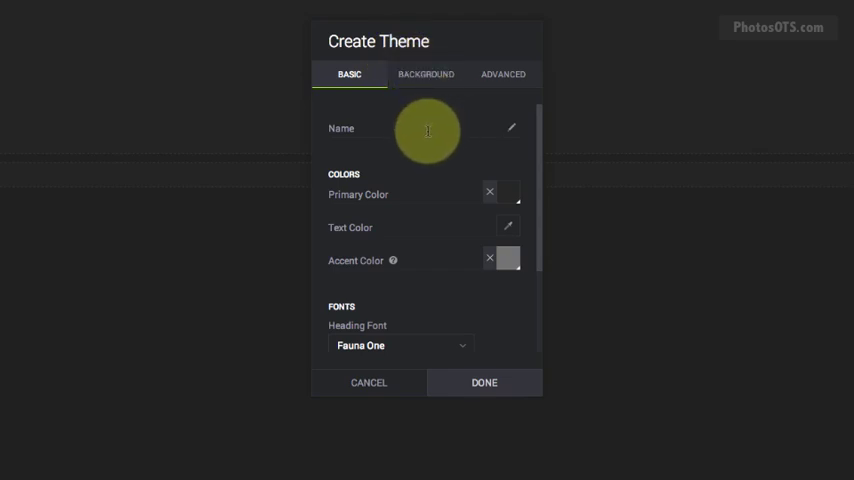
pyautogui.write('c')
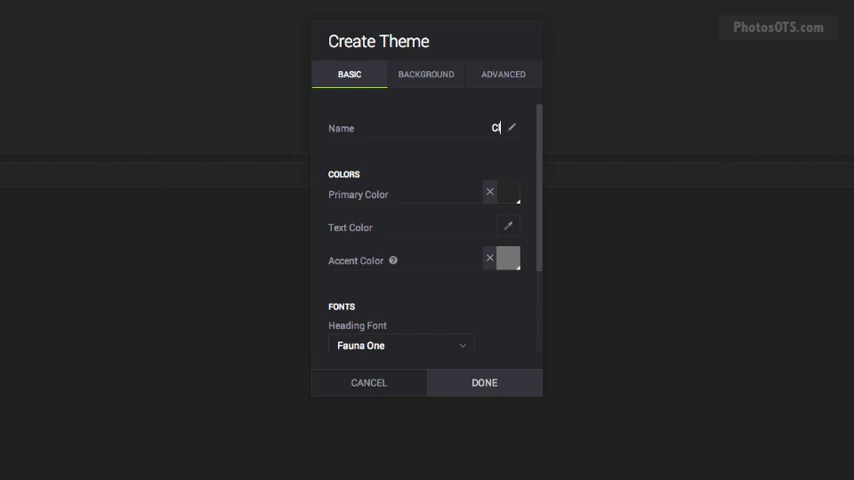
pyautogui.write('Clark Kent')
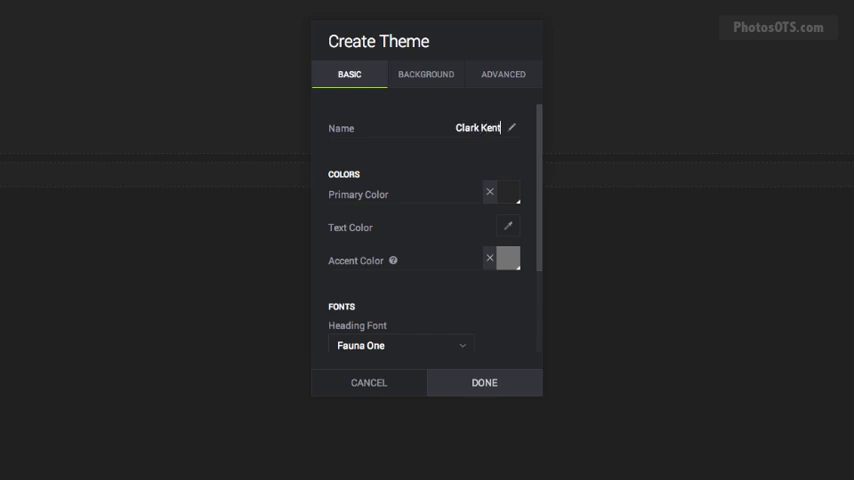
pyautogui.write('Theme')
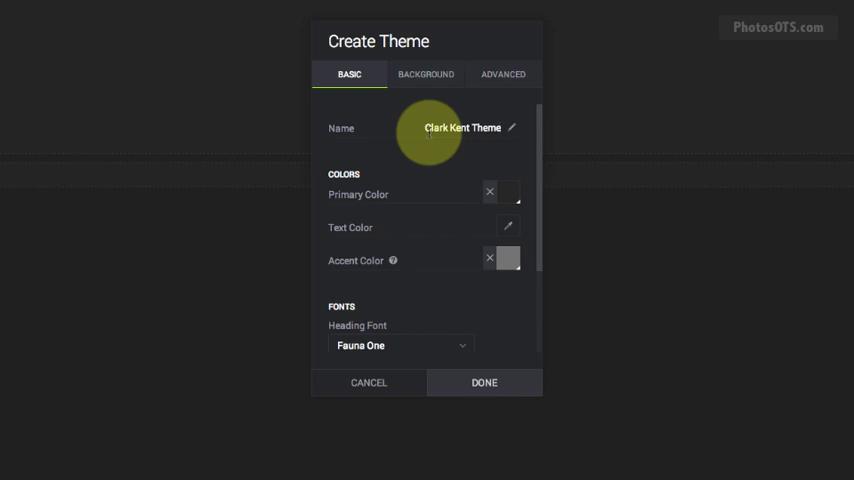
pyautogui.moveTo(474, 144)
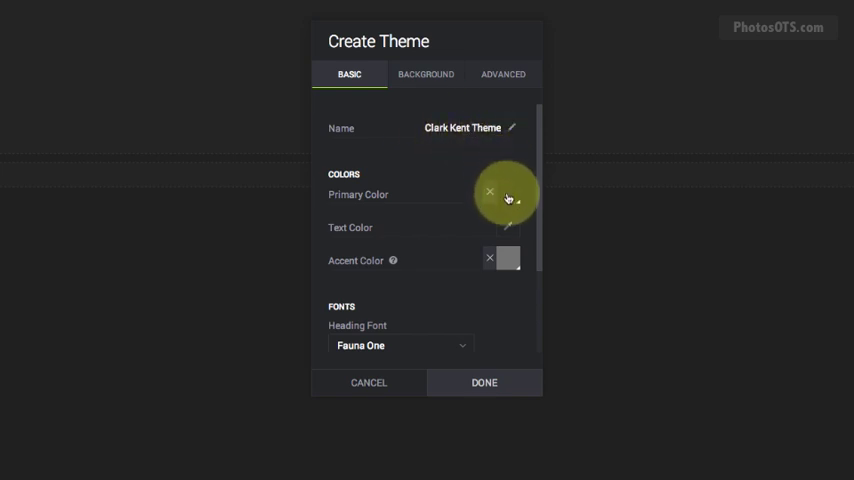
# Step: Keep white as the Primary Color and set the Accent Color to blue #1963ae
pyautogui.click(508, 194)
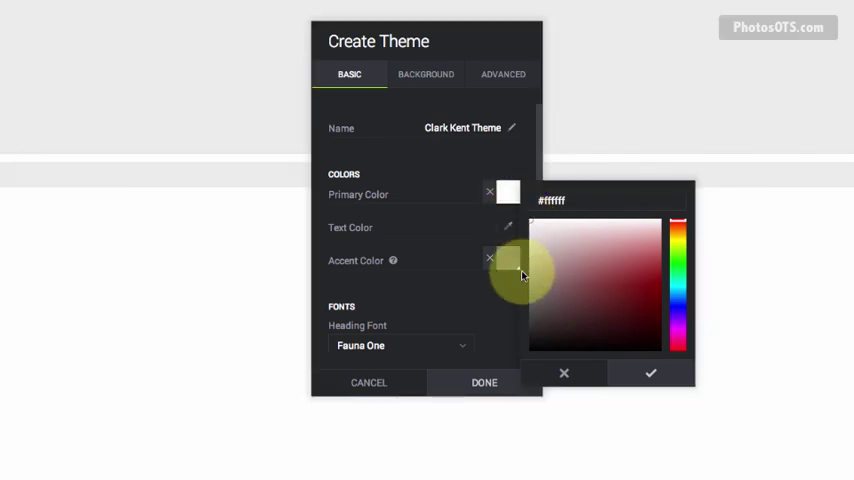
pyautogui.click(648, 372)
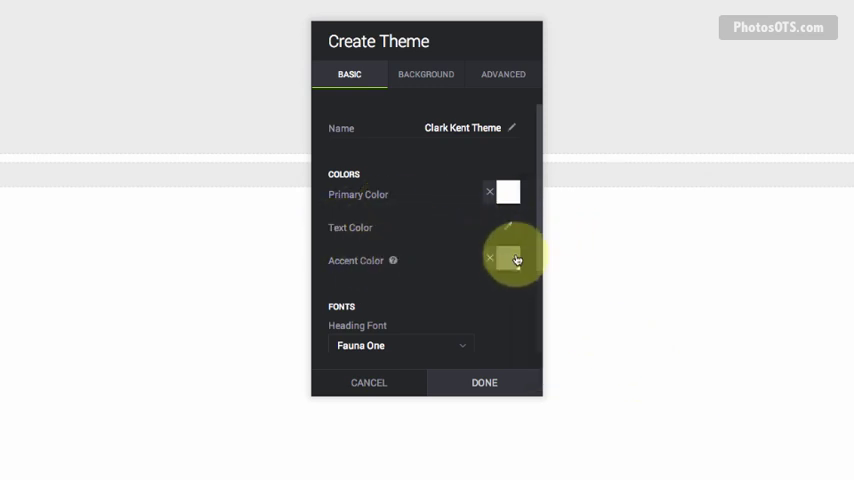
pyautogui.click(508, 260)
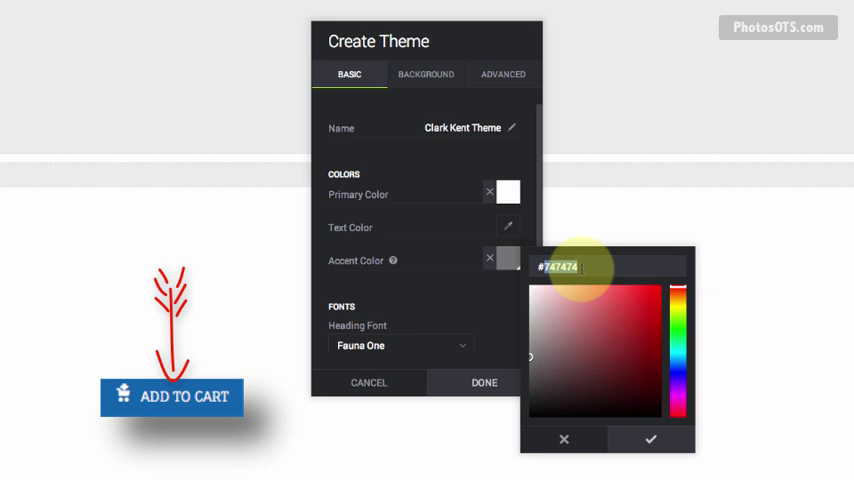
pyautogui.write('1963aa')
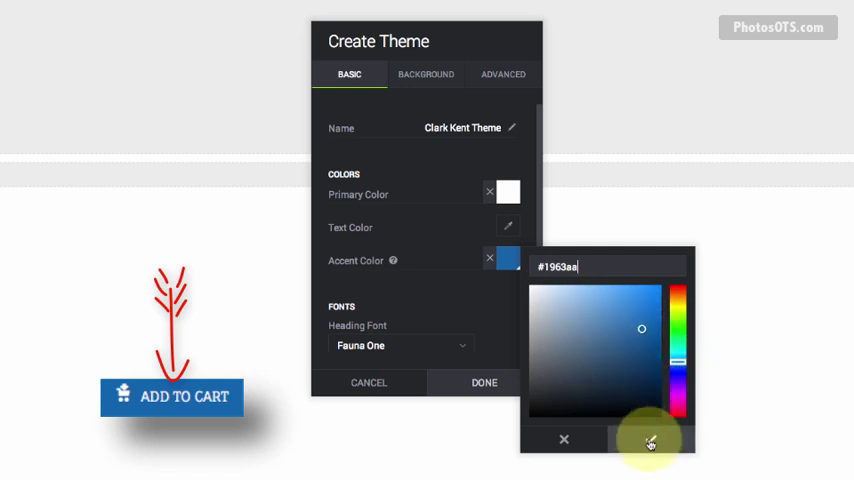
pyautogui.click(648, 440)
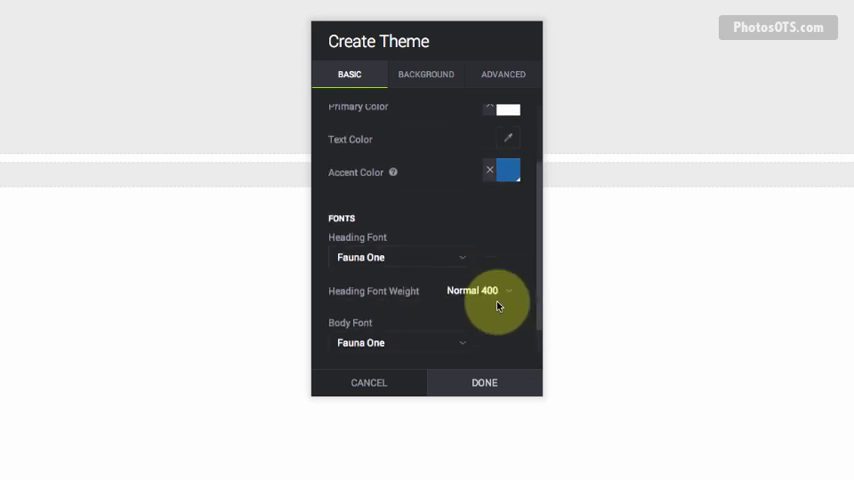
pyautogui.scroll(-3)
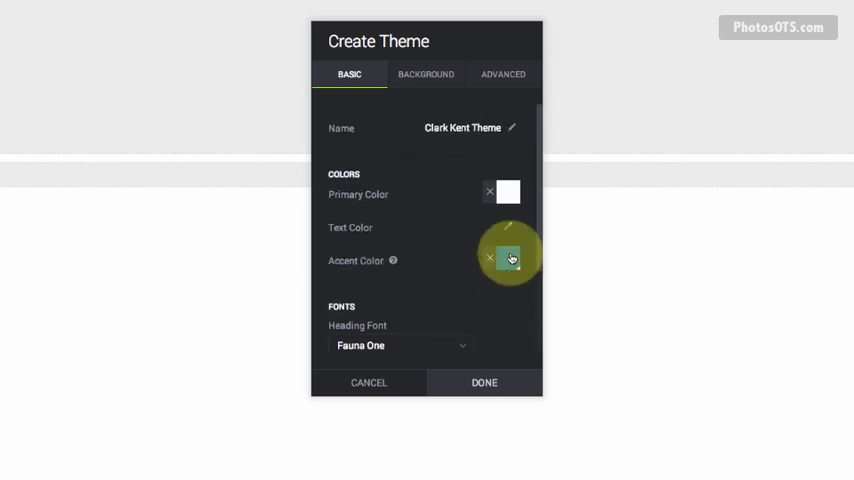
# Step: Set the theme's Header background to white, review Advanced, and save it with Done
pyautogui.click(424, 74)
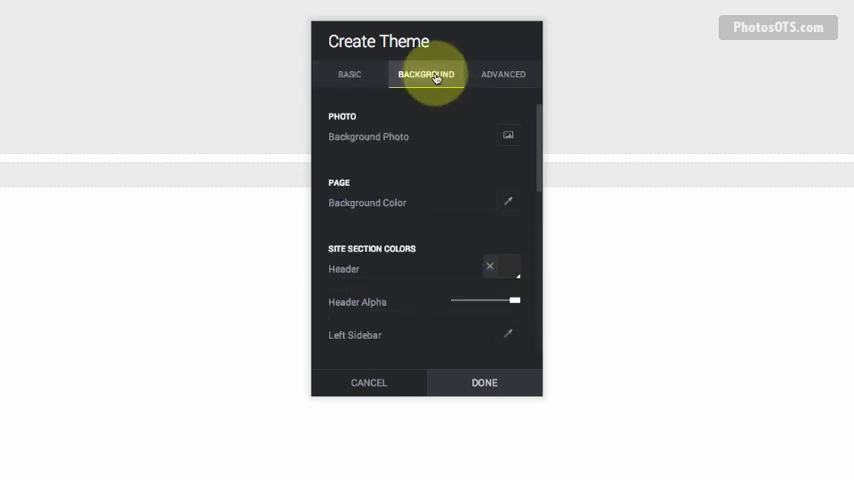
pyautogui.moveTo(508, 136)
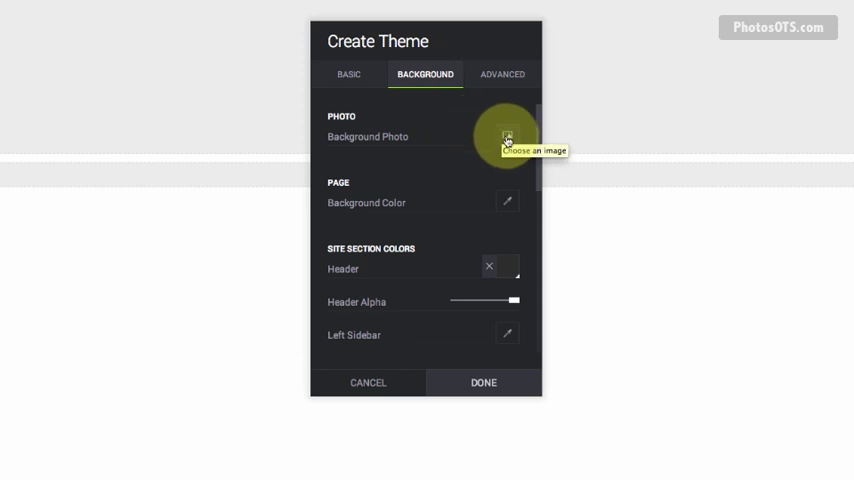
pyautogui.moveTo(504, 210)
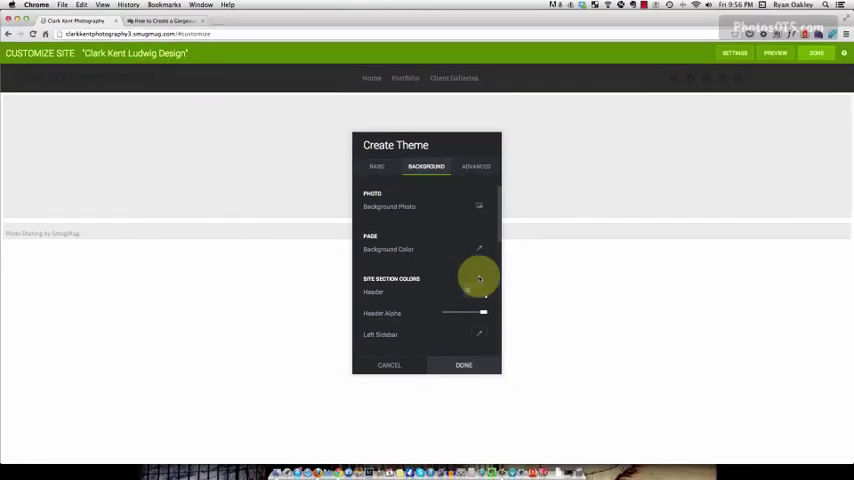
pyautogui.click(478, 292)
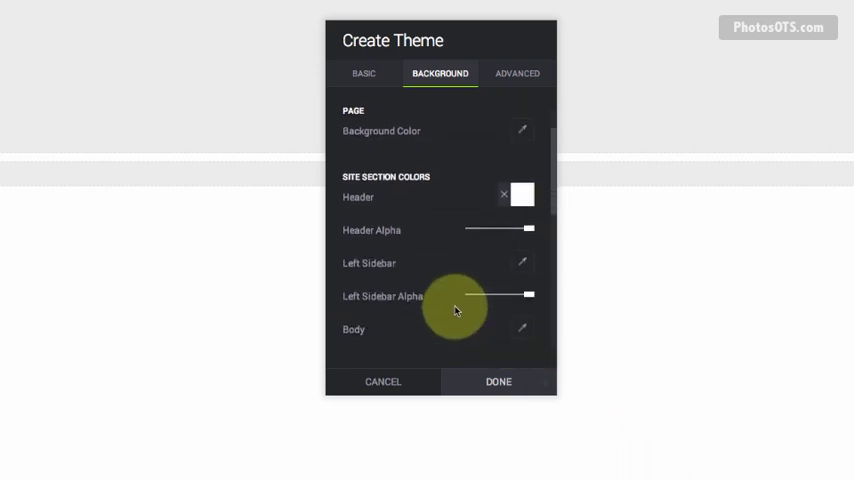
pyautogui.scroll(-3)
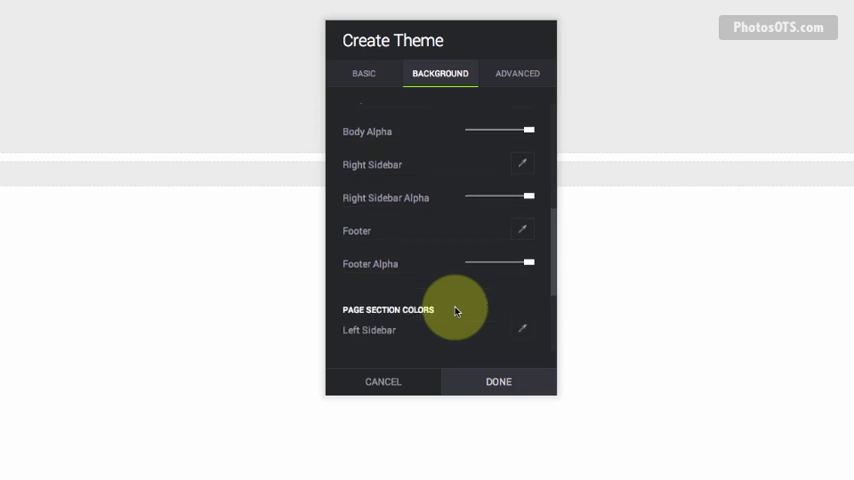
pyautogui.scroll(-3)
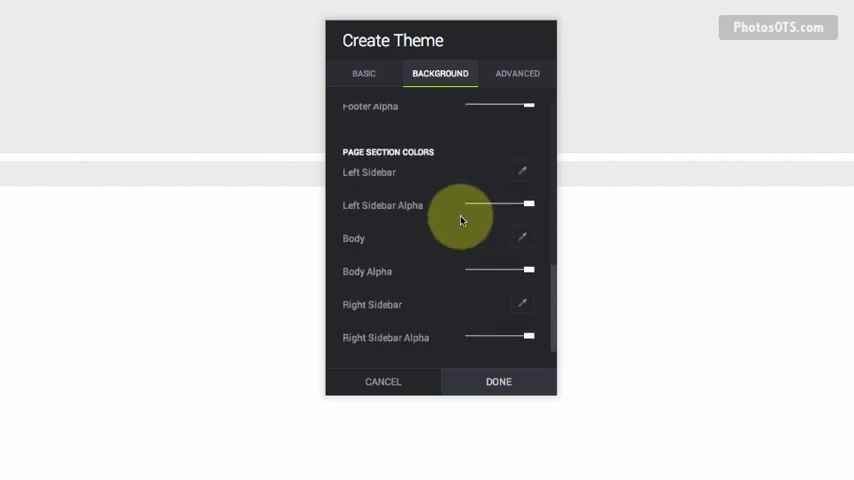
pyautogui.click(516, 72)
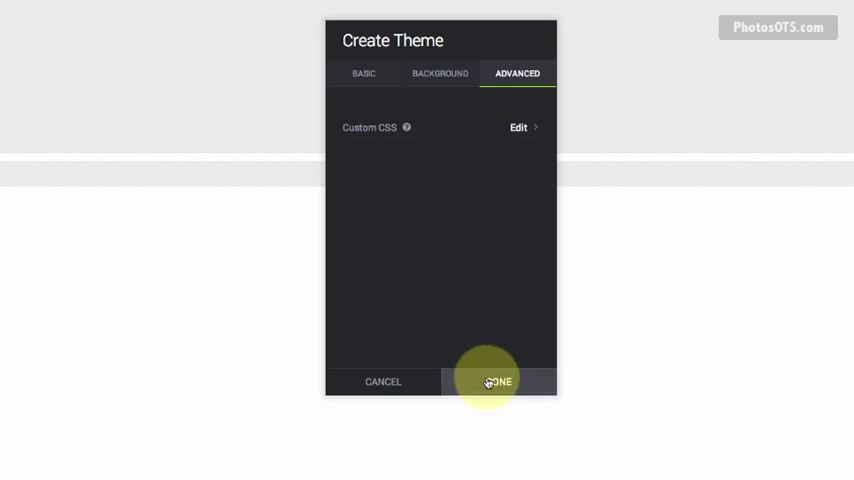
pyautogui.click(496, 380)
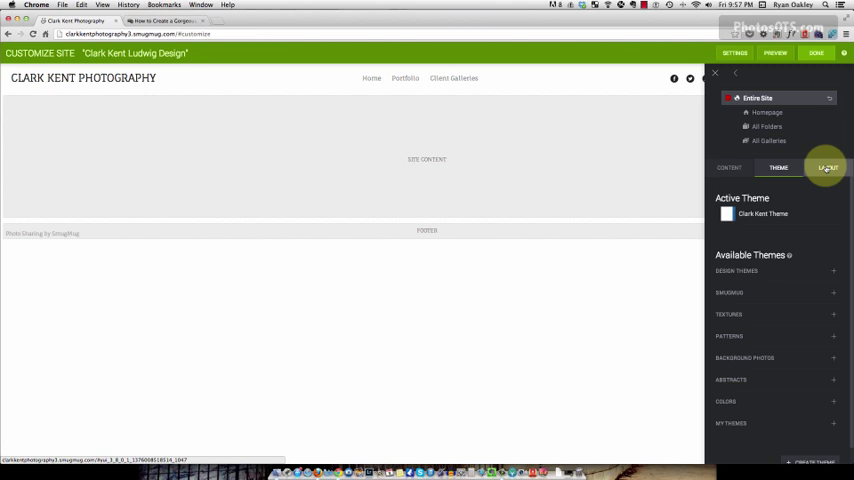
# Step: Review the site-wide Layout margins at 24, then switch the customizer to the Homepage
pyautogui.click(828, 168)
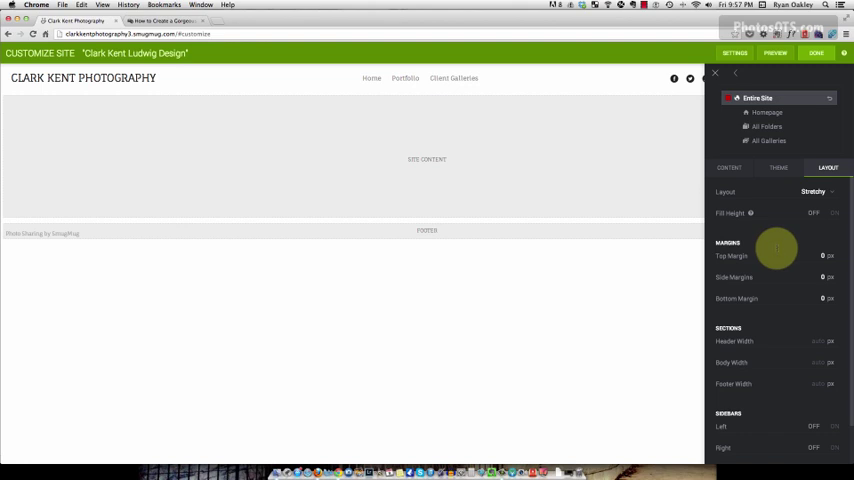
pyautogui.scroll(-3)
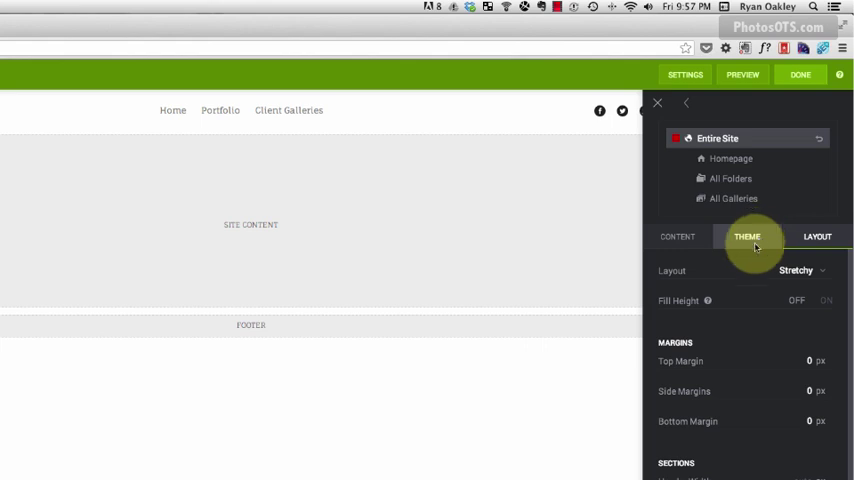
pyautogui.click(816, 236)
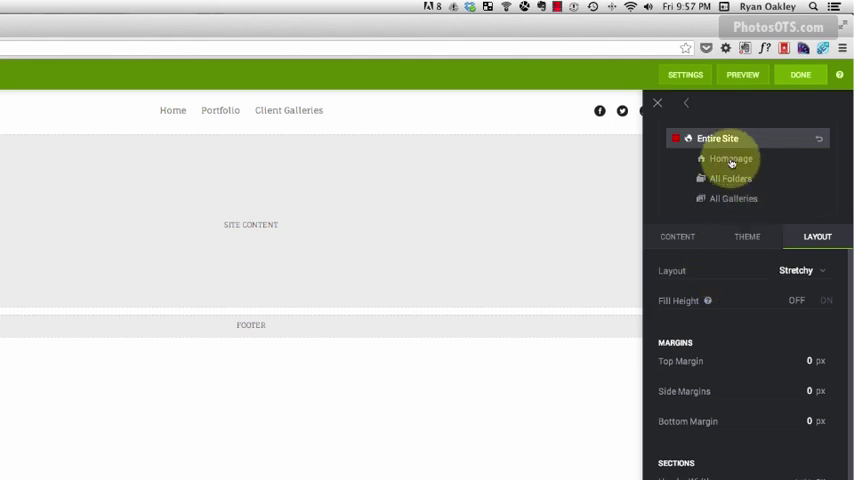
pyautogui.click(730, 160)
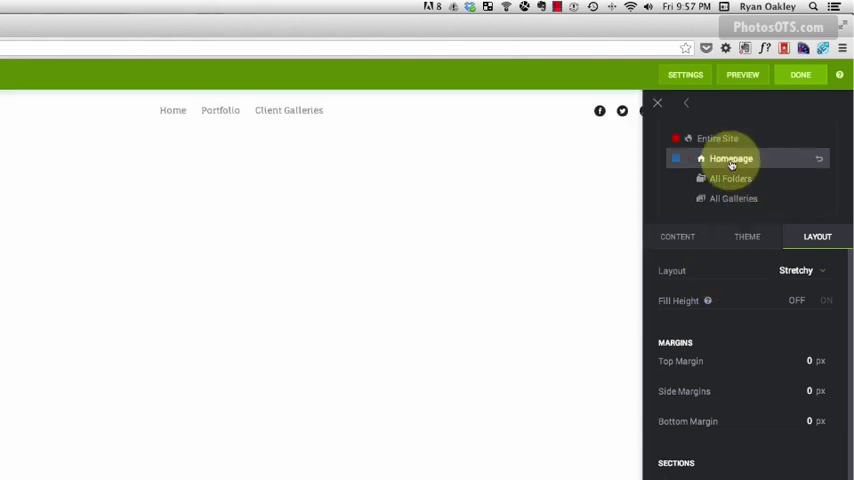
pyautogui.click(730, 158)
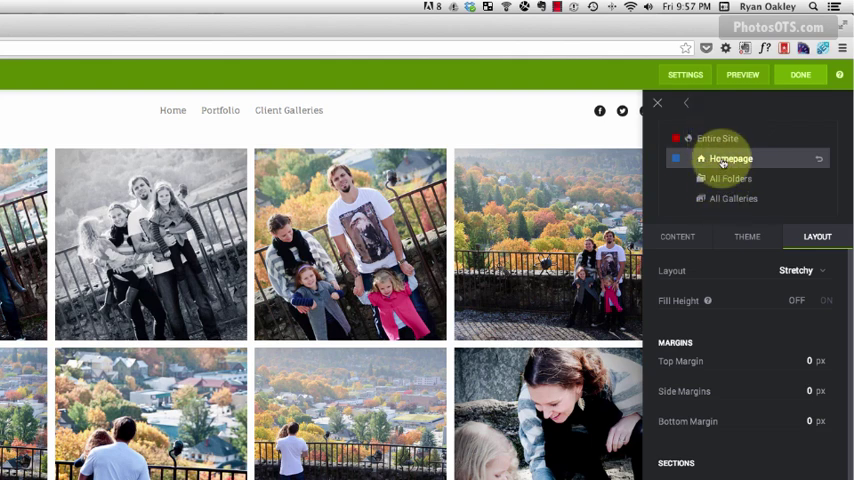
# Step: Remove the photo gallery block from the homepage, confirming the removal
pyautogui.click(678, 236)
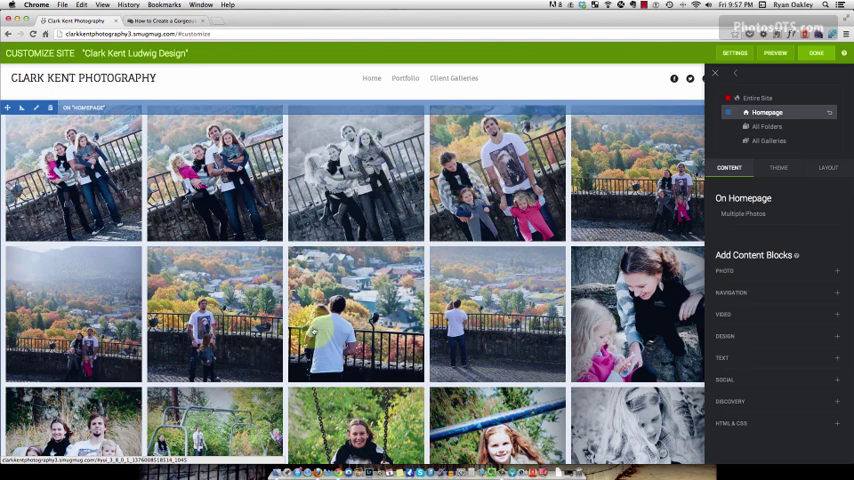
pyautogui.moveTo(368, 252)
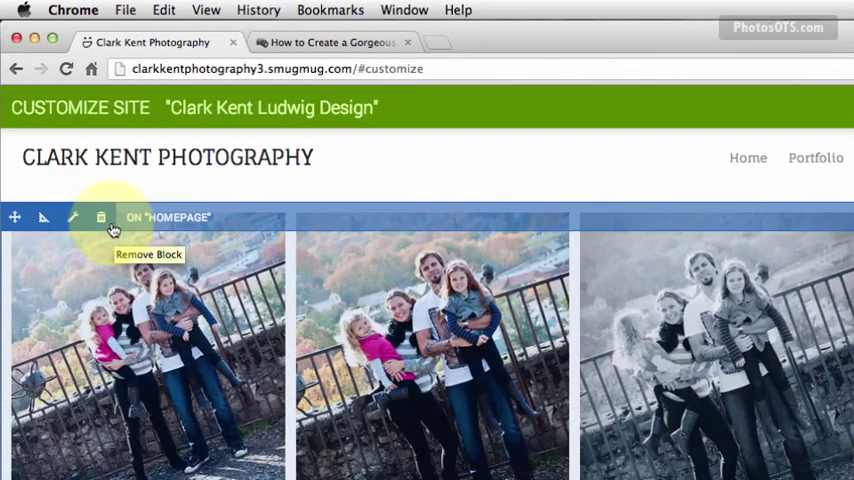
pyautogui.click(100, 216)
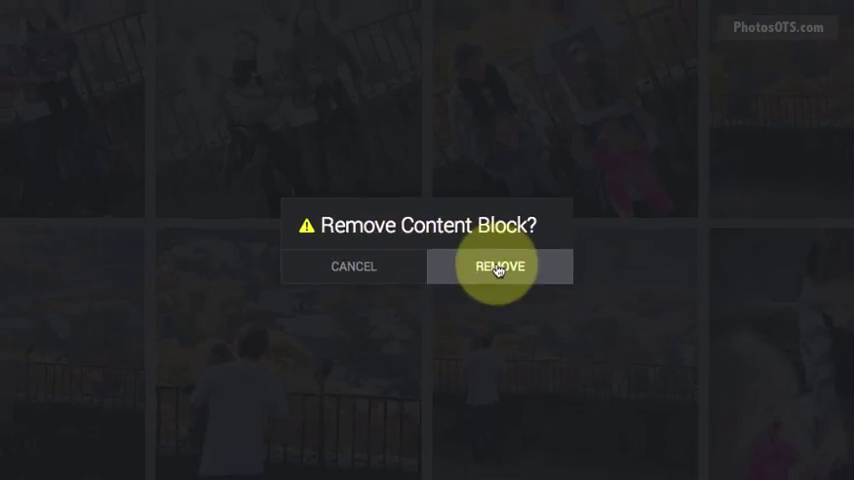
pyautogui.click(500, 266)
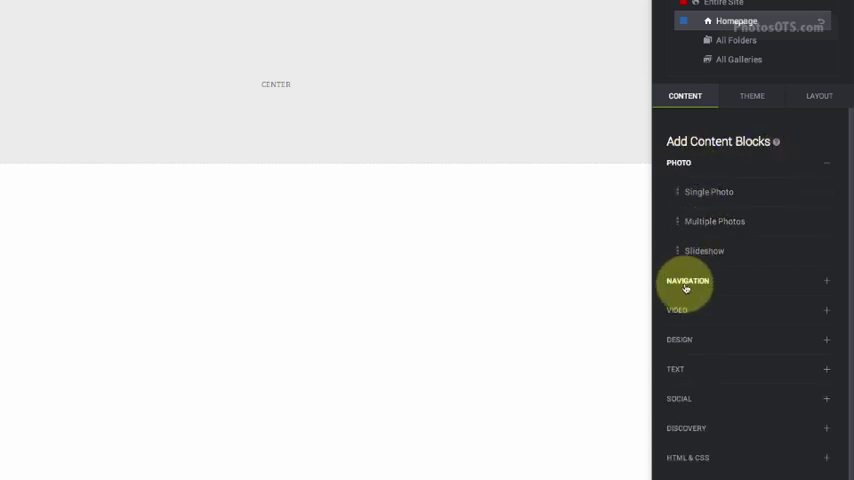
pyautogui.moveTo(694, 348)
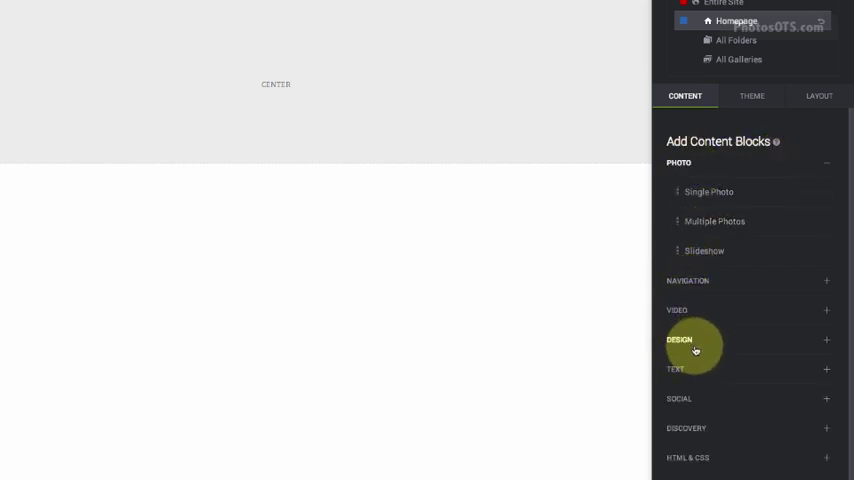
pyautogui.moveTo(698, 450)
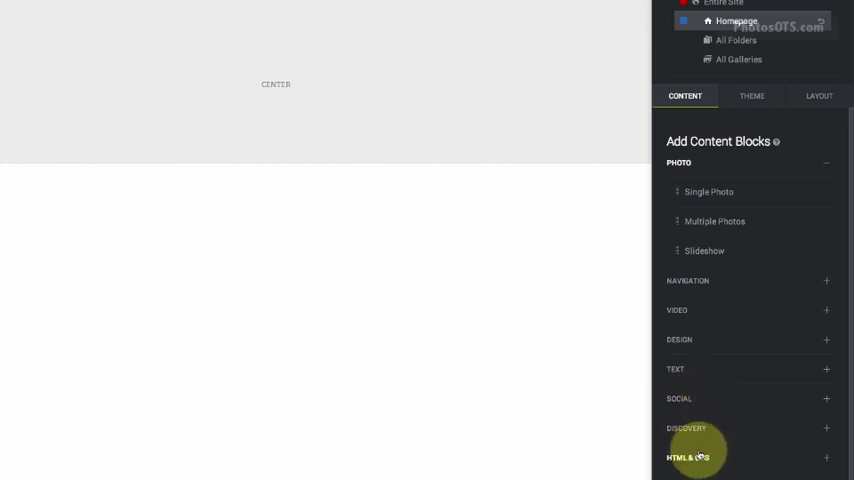
pyautogui.moveTo(700, 220)
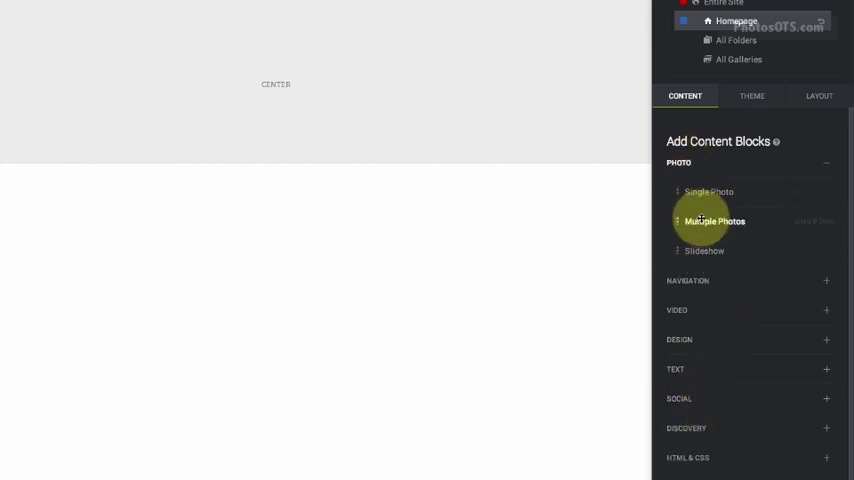
pyautogui.moveTo(704, 252)
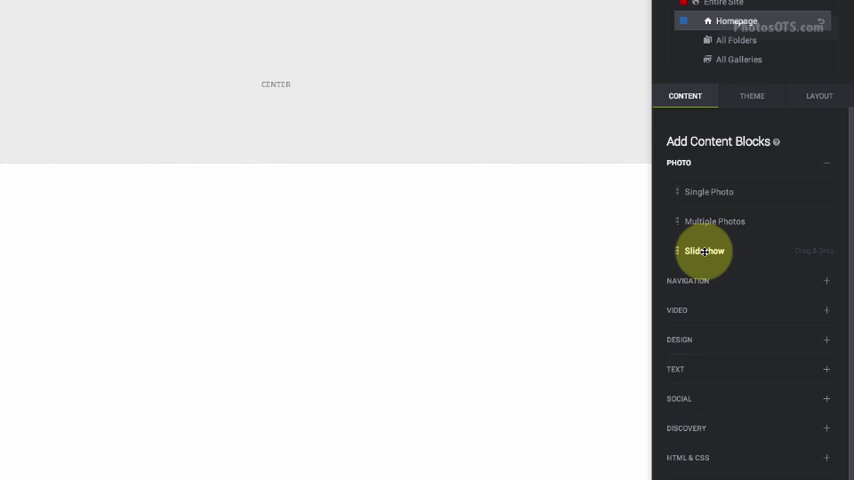
# Step: Drag a Slideshow block into the homepage center and set its Photo Source to the Portfolio gallery
pyautogui.moveTo(704, 252); pyautogui.dragTo(556, 168)
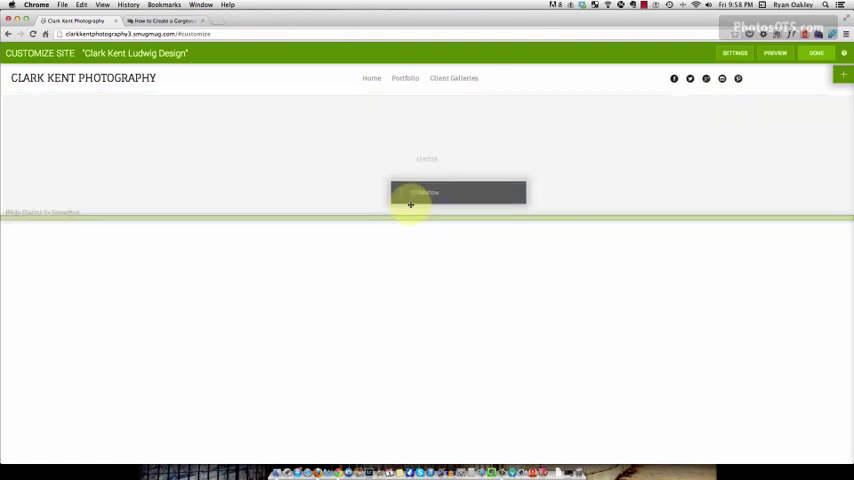
pyautogui.moveTo(458, 192); pyautogui.dragTo(70, 156)
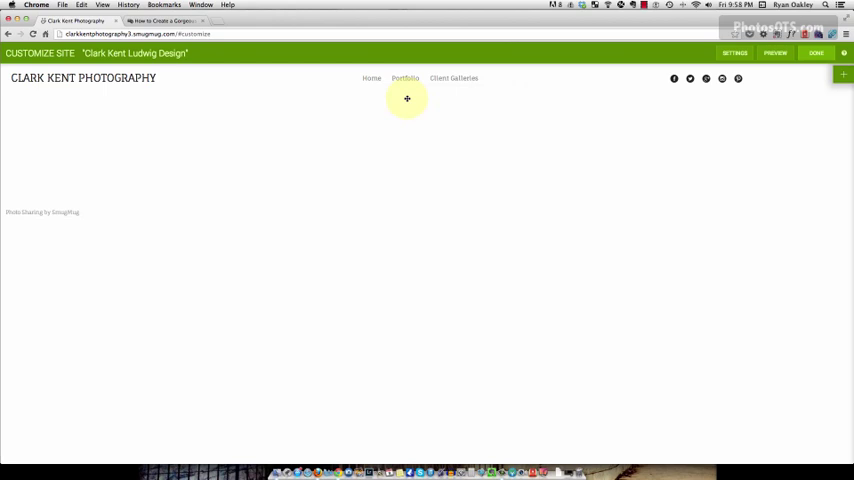
pyautogui.click(408, 98)
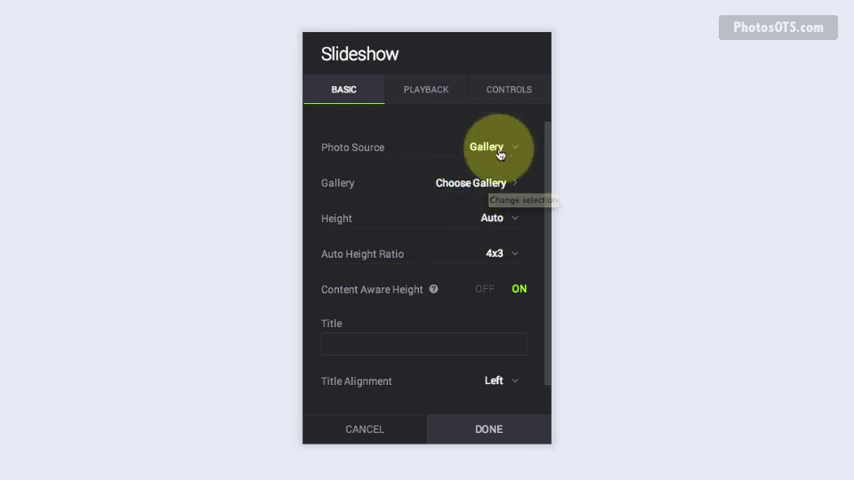
pyautogui.click(470, 182)
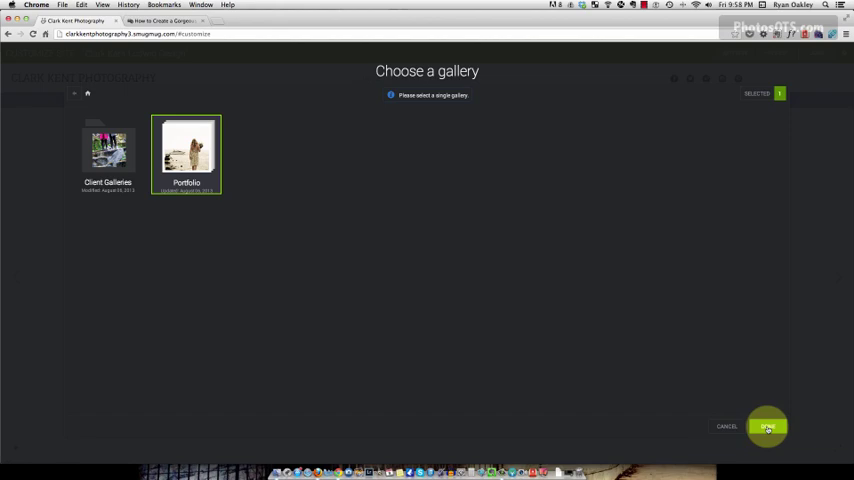
pyautogui.click(768, 426)
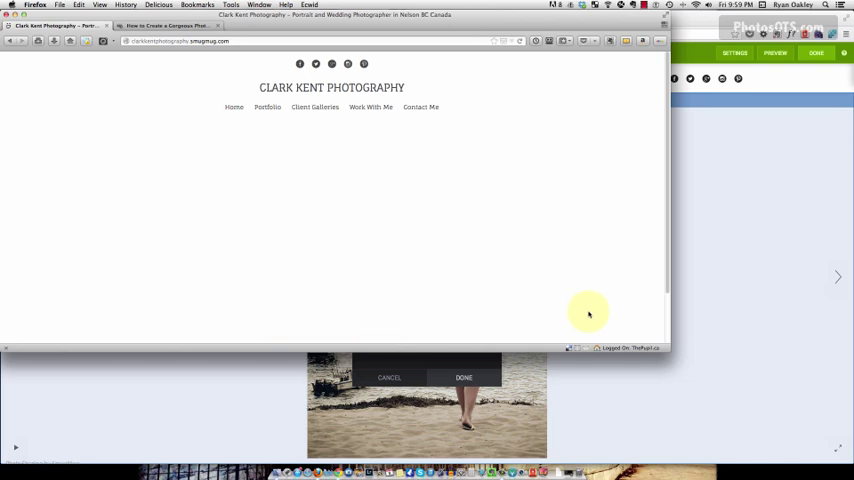
pyautogui.moveTo(664, 348)
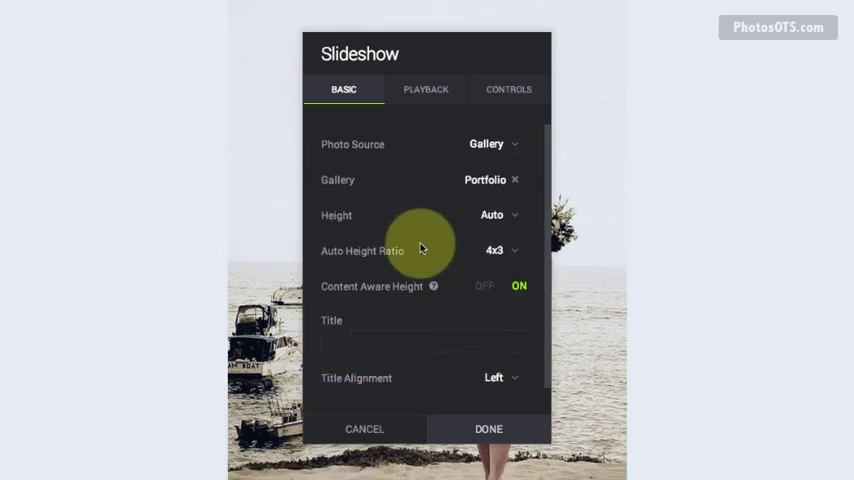
# Step: Keep Fade as the Playback transition and start choosing a splash image
pyautogui.click(424, 88)
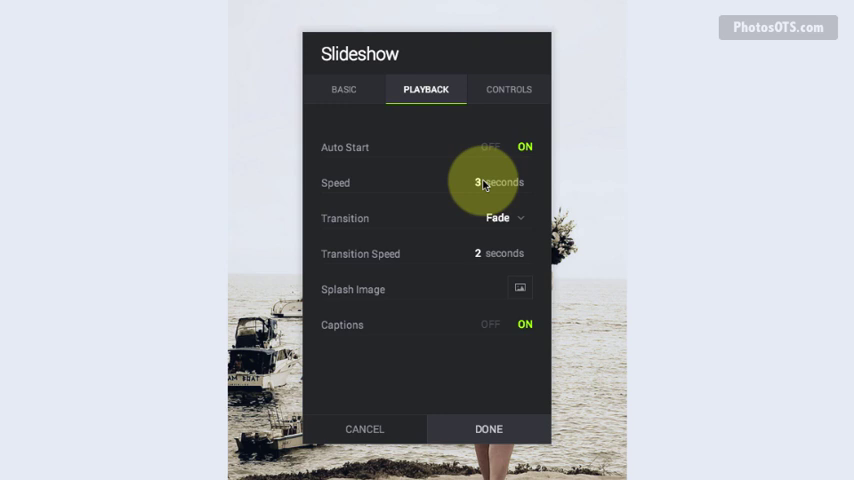
pyautogui.click(504, 218)
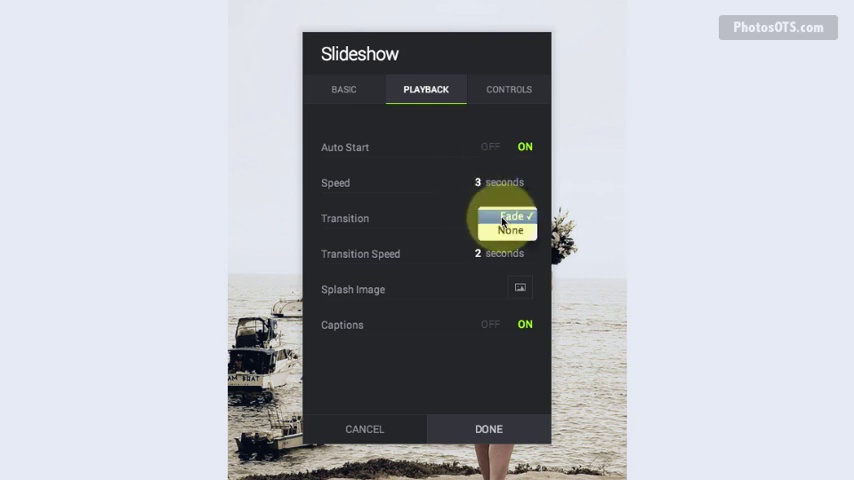
pyautogui.click(512, 216)
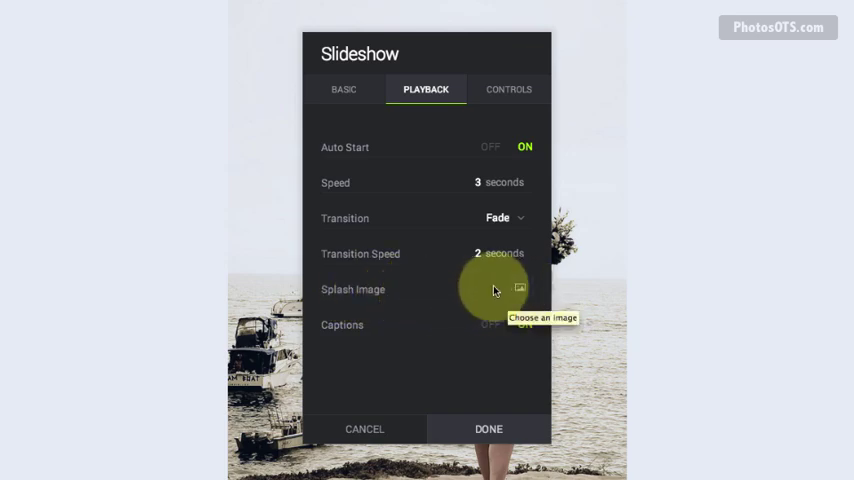
pyautogui.click(520, 288)
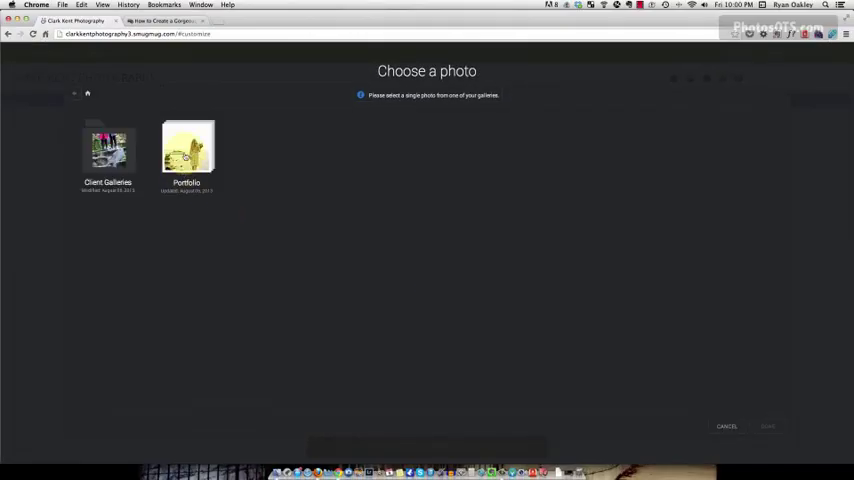
# Step: Select a Portfolio photo as the slideshow's splash image
pyautogui.click(188, 148)
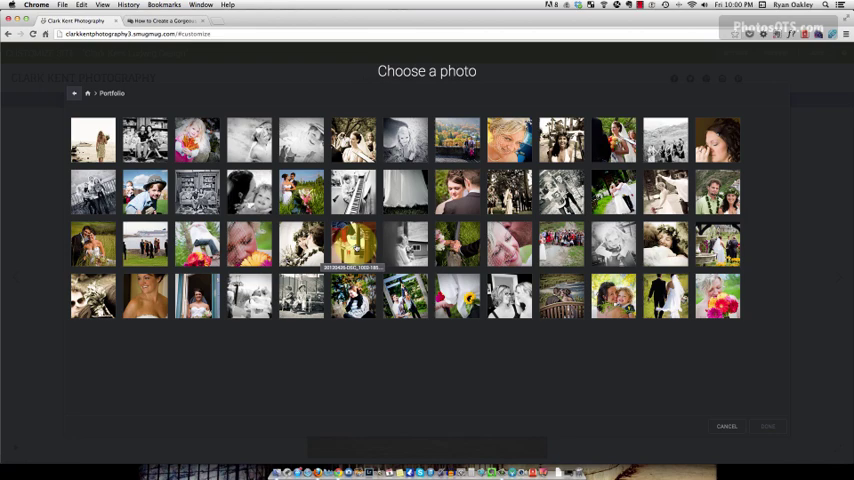
pyautogui.click(300, 140)
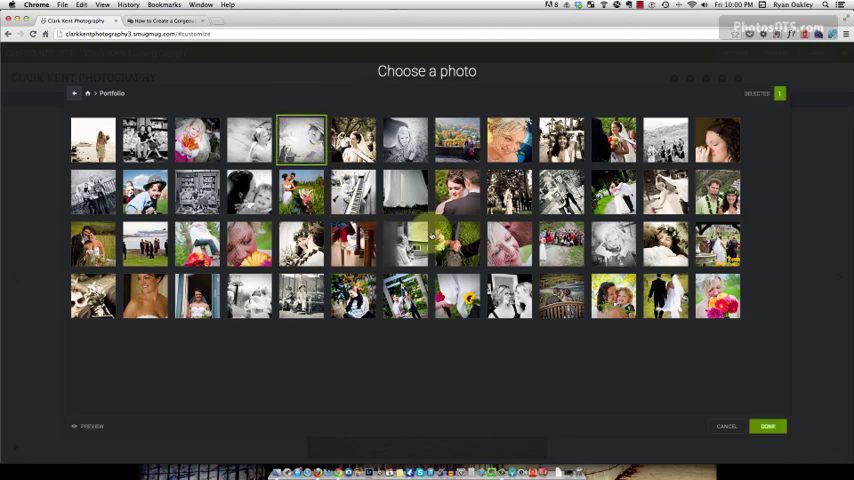
pyautogui.click(768, 426)
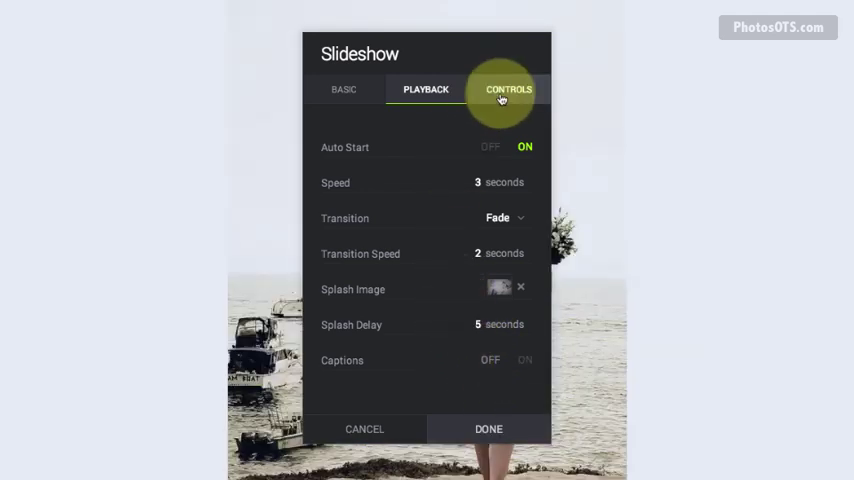
# Step: Under Controls, toggle the slideshow's Navigation Arrows and Play Button
pyautogui.click(508, 88)
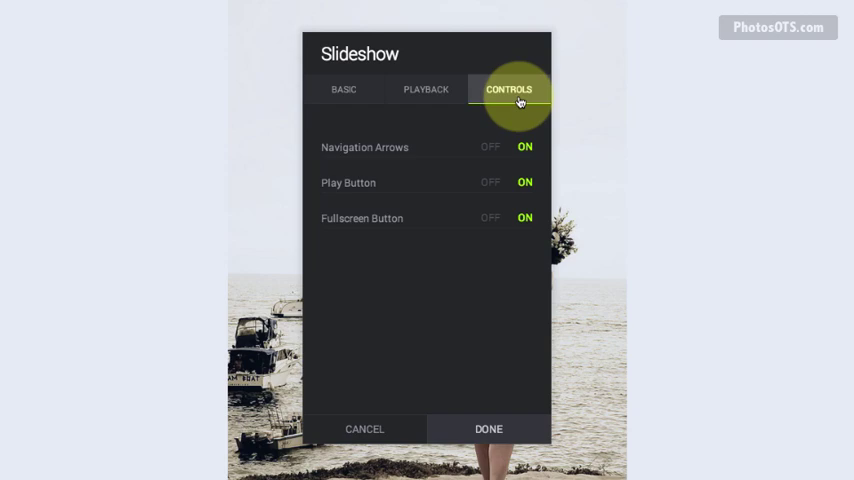
pyautogui.moveTo(396, 232)
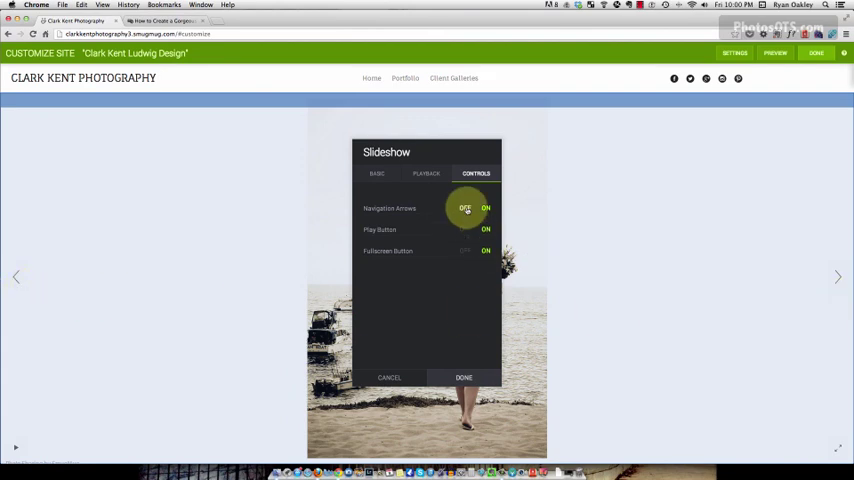
pyautogui.click(464, 208)
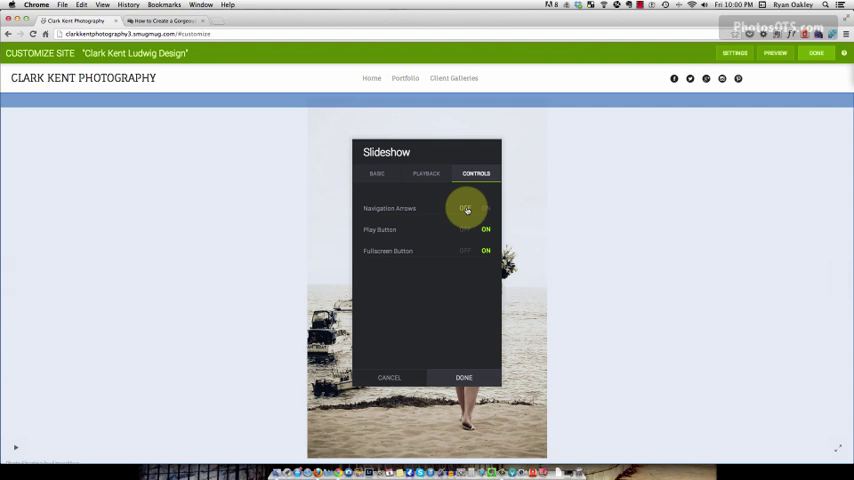
pyautogui.click(466, 208)
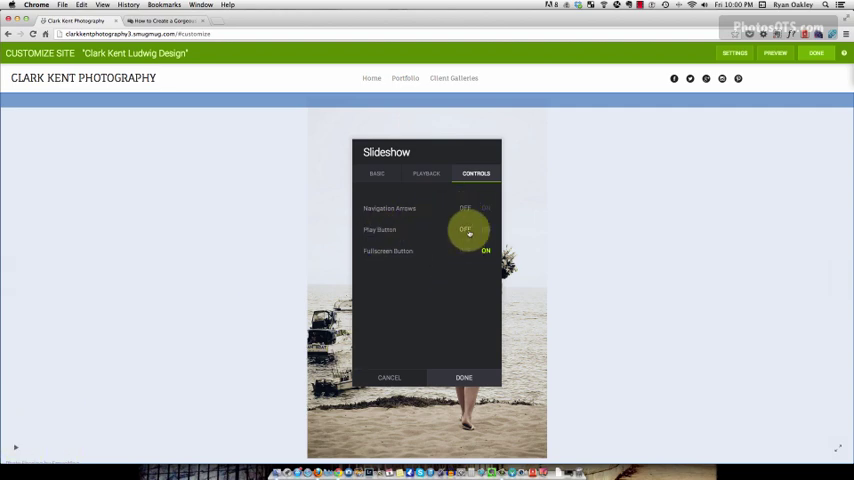
pyautogui.click(484, 250)
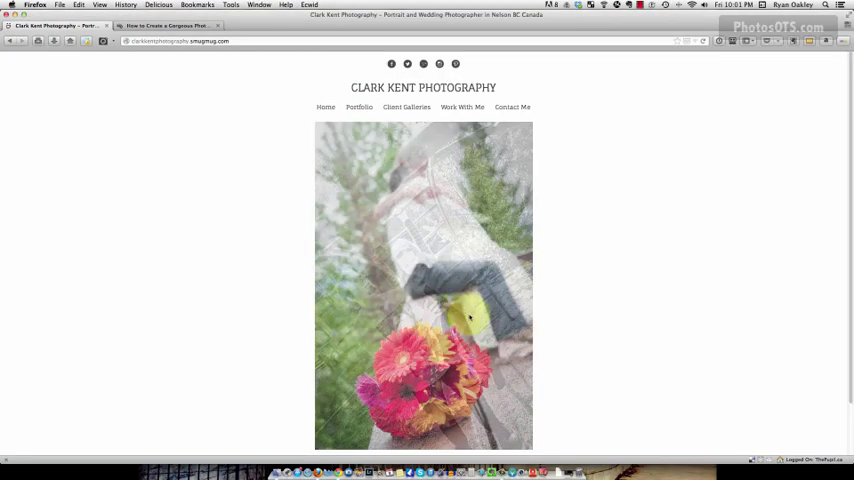
# Step: Scroll through the Work With Me page, then return to Home to view the slideshow
pyautogui.scroll(-3)
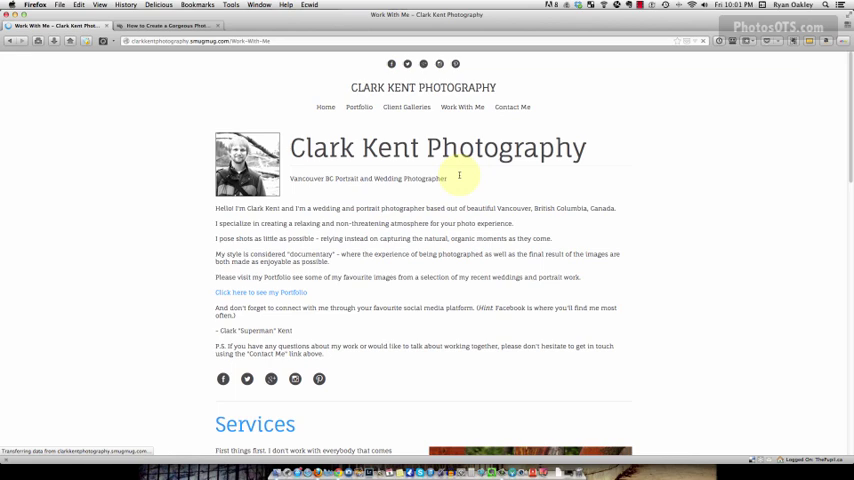
pyautogui.scroll(-3)
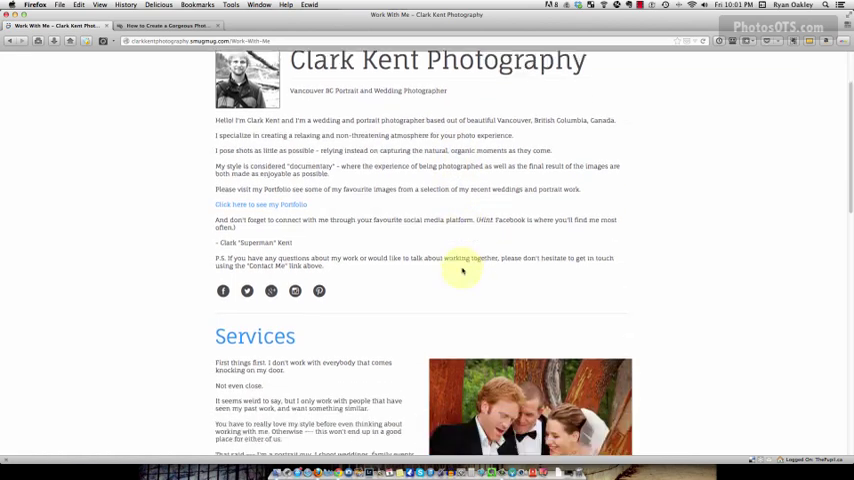
pyautogui.scroll(-3)
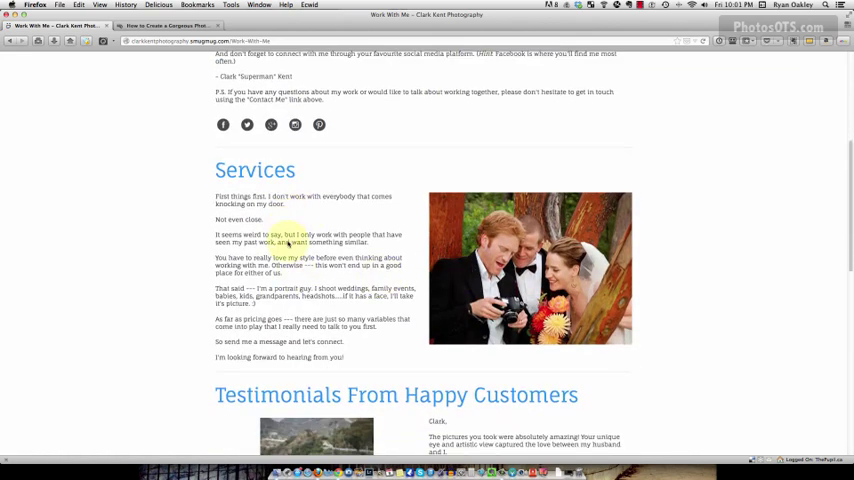
pyautogui.scroll(-3)
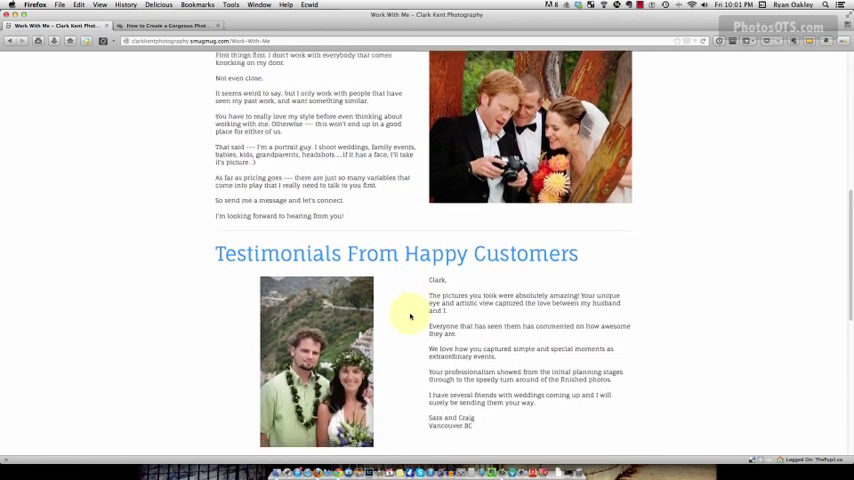
pyautogui.scroll(-3)
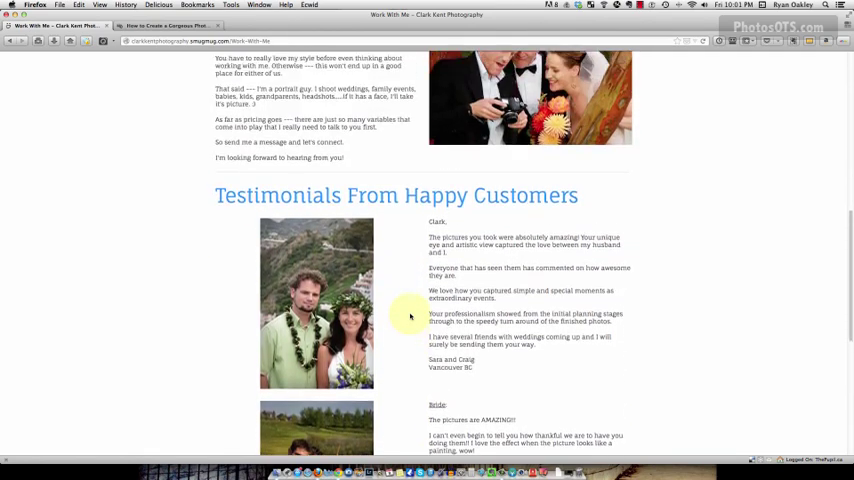
pyautogui.scroll(3)
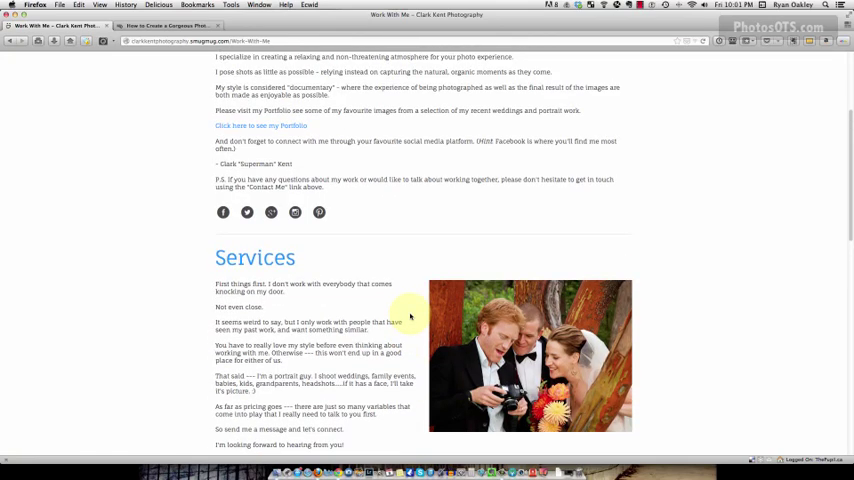
pyautogui.scroll(-3)
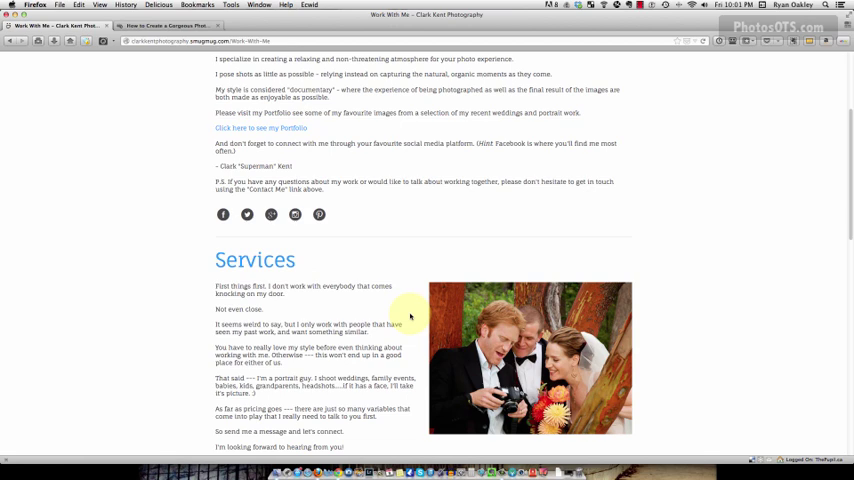
pyautogui.scroll(3)
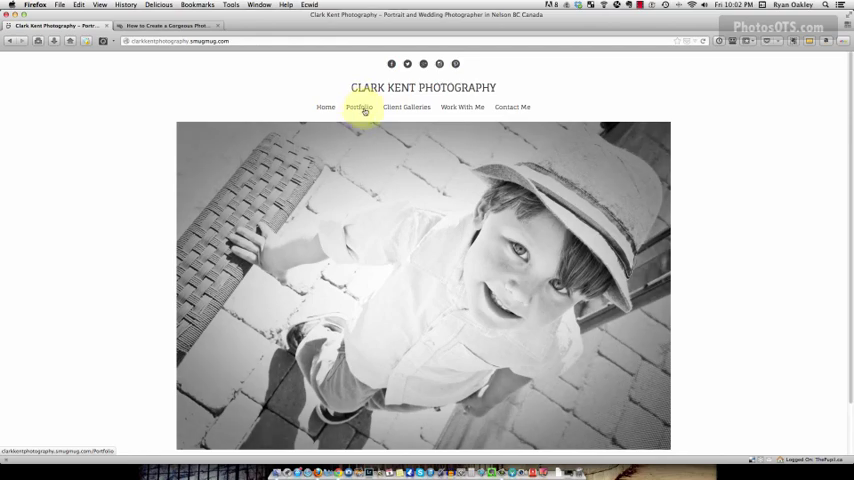
pyautogui.click(404, 108)
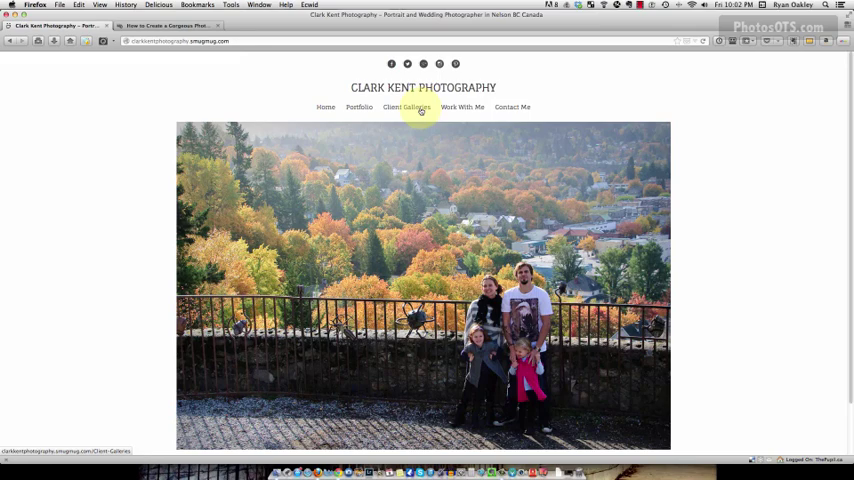
pyautogui.moveTo(480, 116)
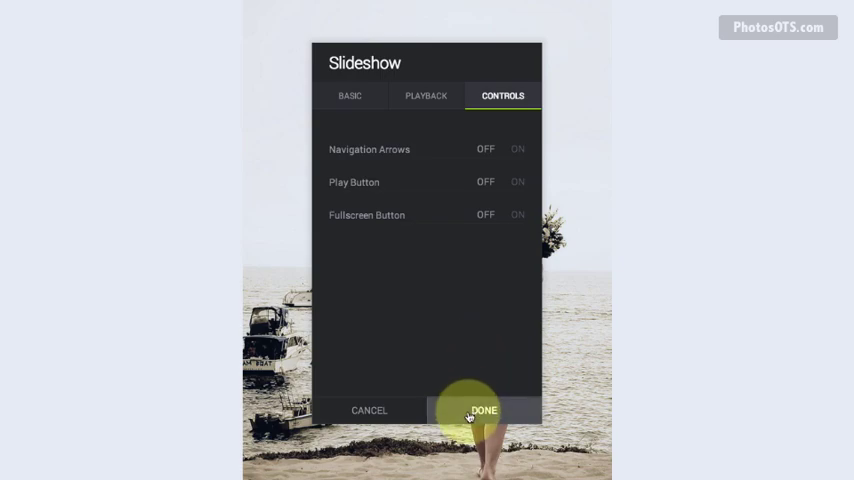
# Step: Confirm the Slideshow settings with Done and open a Text block's editor
pyautogui.click(482, 410)
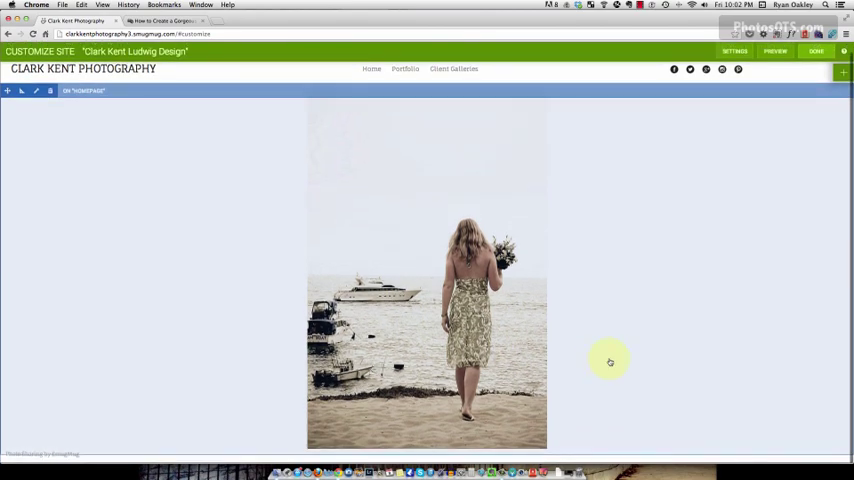
pyautogui.click(840, 72)
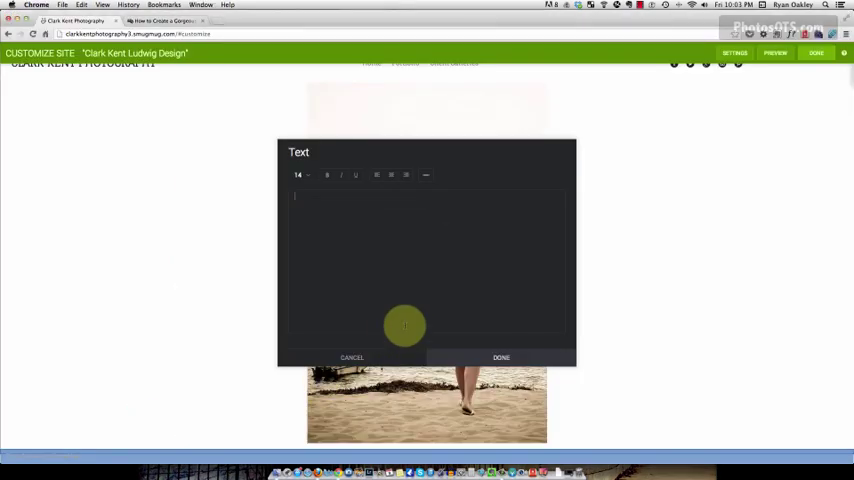
# Step: Add Sara and Craig's quote 'We love how you captured simple and special moments as extraordinary events.' and centre all lines
pyautogui.write('"We love how you captured simple and special moments as extraordinary events."')
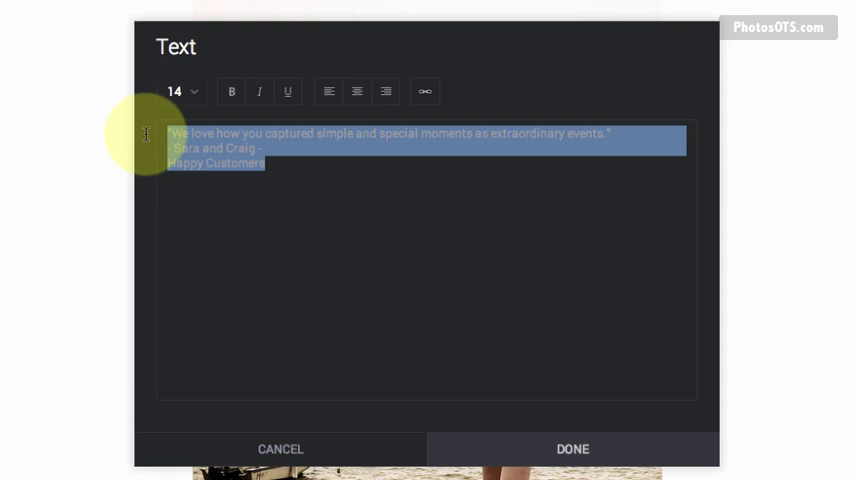
pyautogui.click(356, 92)
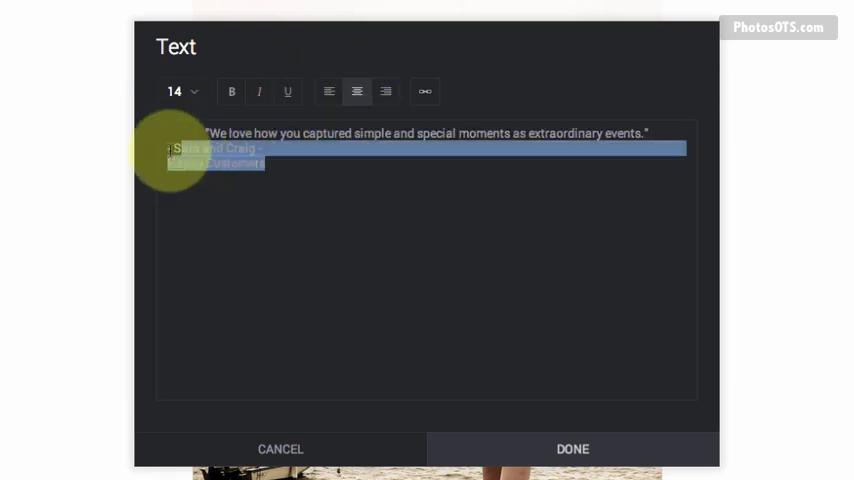
pyautogui.click(356, 92)
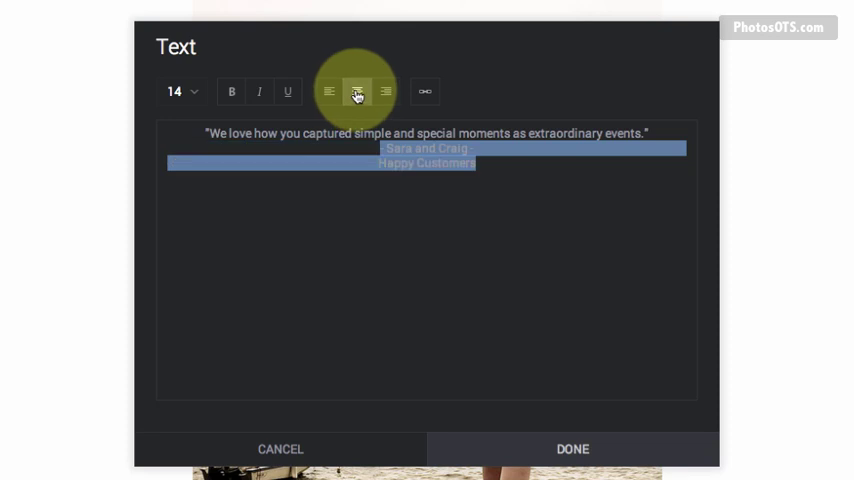
pyautogui.click(356, 92)
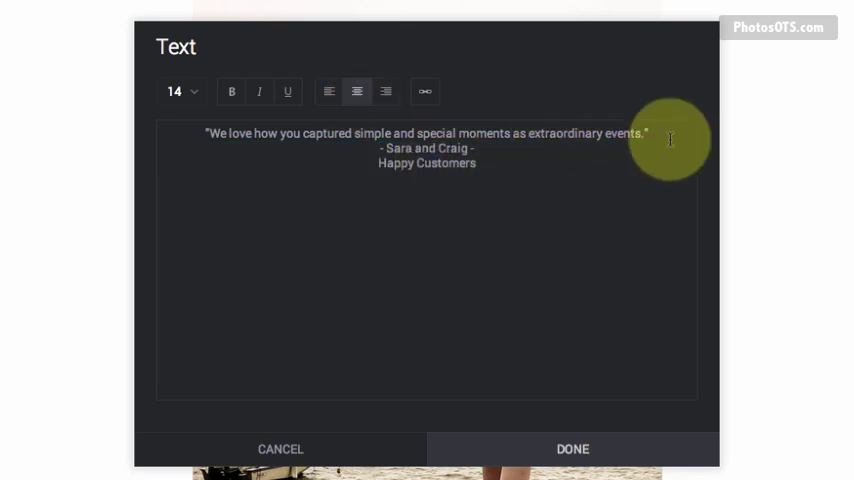
# Step: Enlarge the quote to size 32, add the 'ADD HYPE' note and save the testimonial block
pyautogui.moveTo(648, 132); pyautogui.dragTo(204, 132)
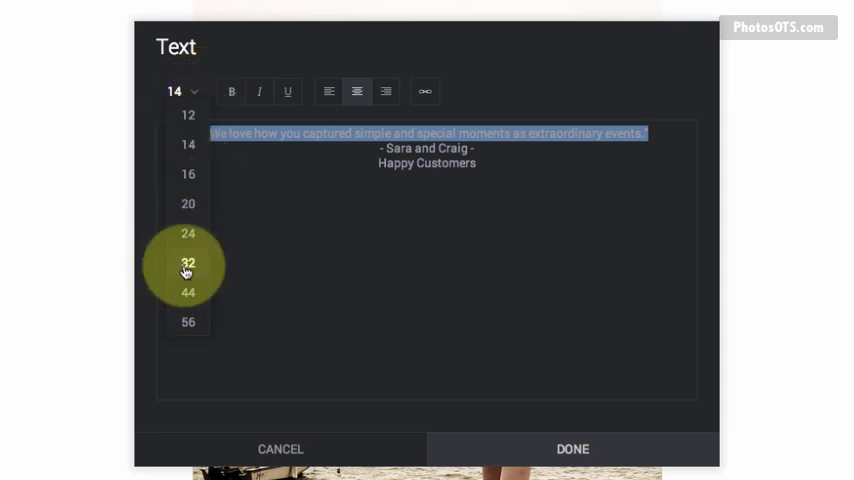
pyautogui.click(188, 262)
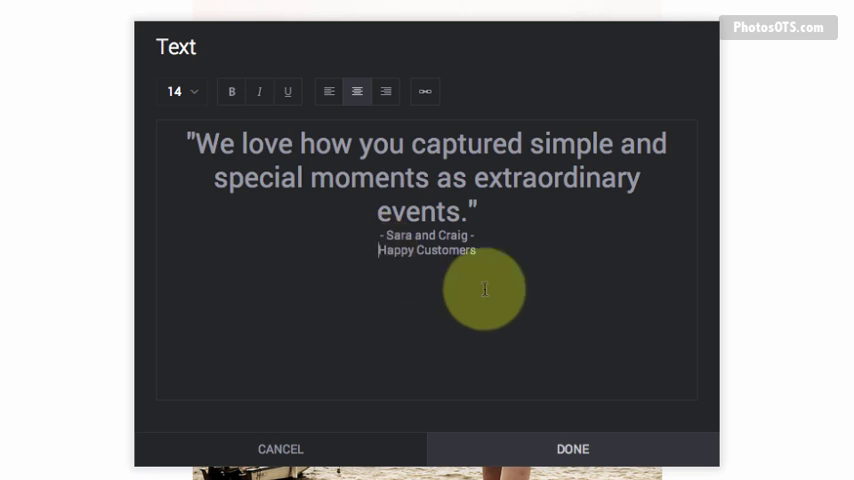
pyautogui.write('ADD HYPERLINK!!!!')
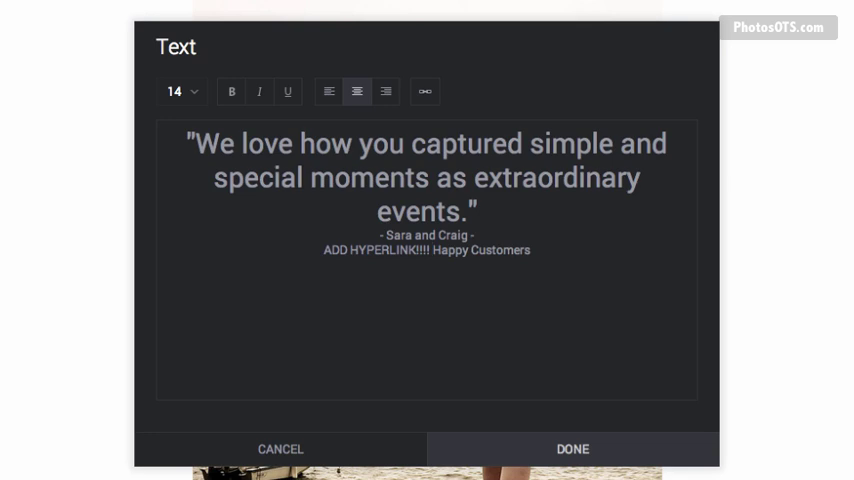
pyautogui.click(572, 448)
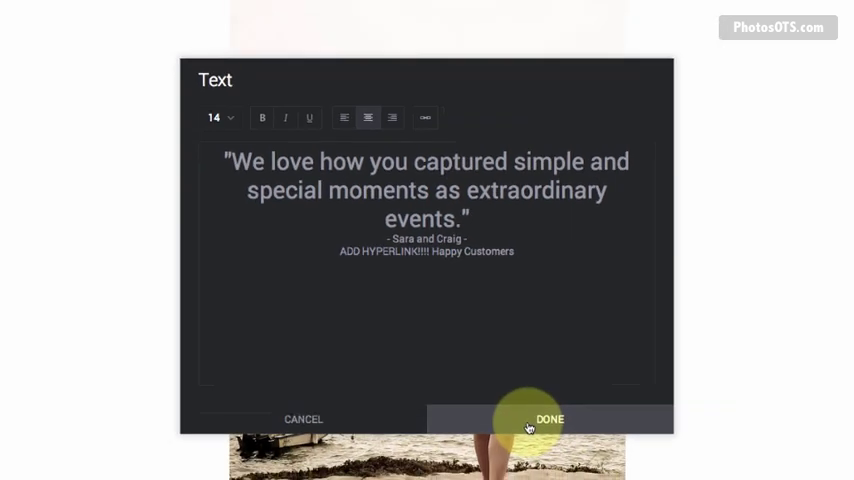
pyautogui.click(548, 420)
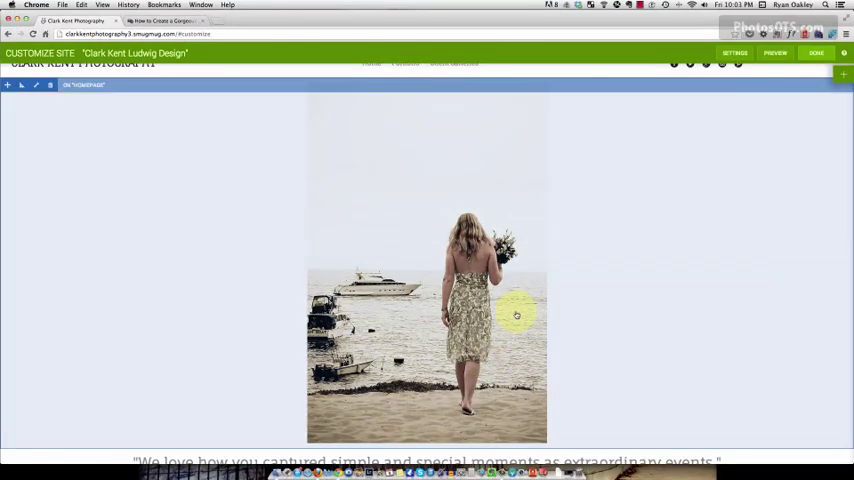
# Step: Switch the customizer to the Entire Site layout with the header block available
pyautogui.scroll(-3)
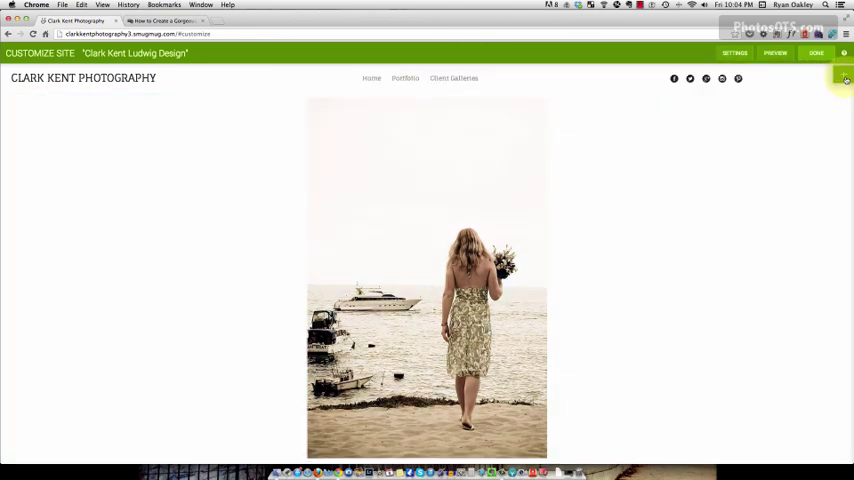
pyautogui.click(844, 76)
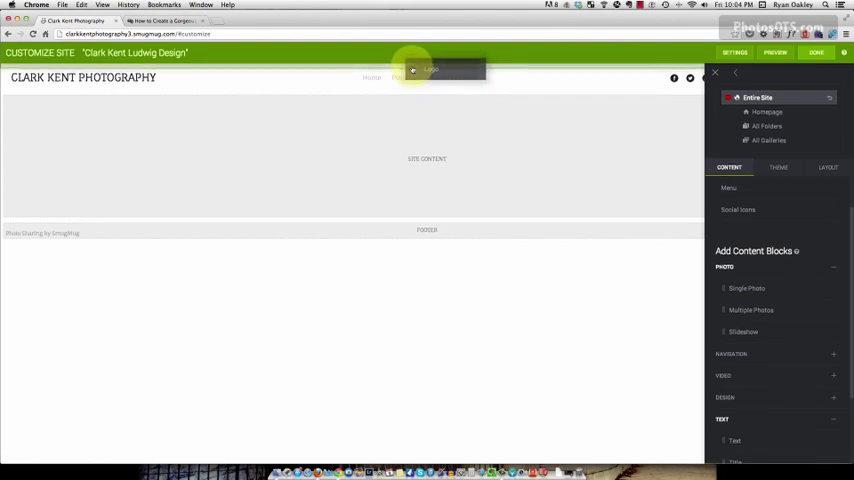
pyautogui.moveTo(430, 70); pyautogui.dragTo(300, 80)
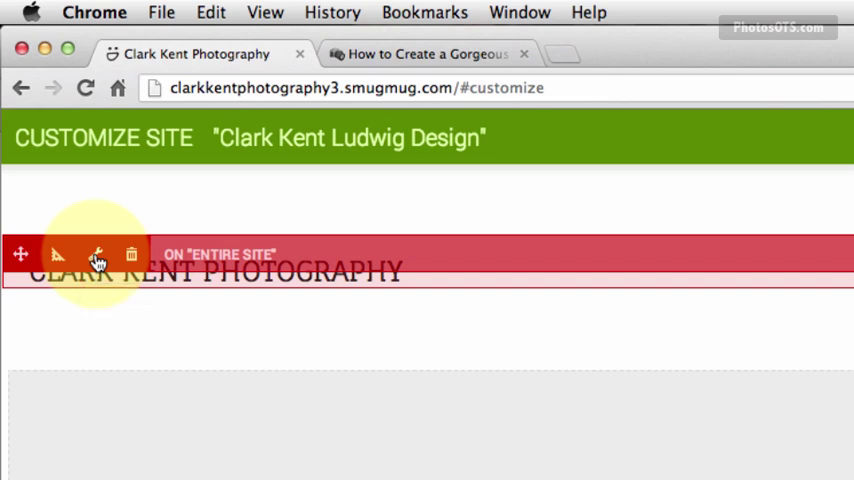
# Step: Set the Clark Kent Photography logo block's alignment to Center in its Basic settings
pyautogui.click(98, 254)
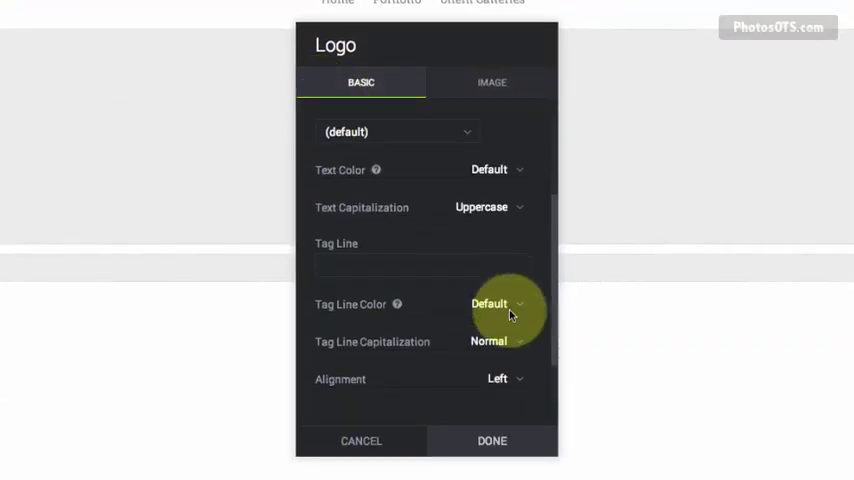
pyautogui.scroll(-3)
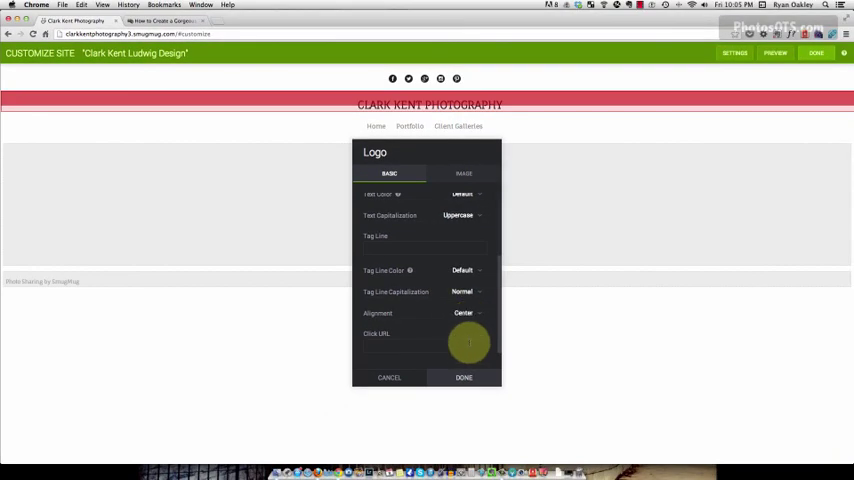
pyautogui.moveTo(466, 240)
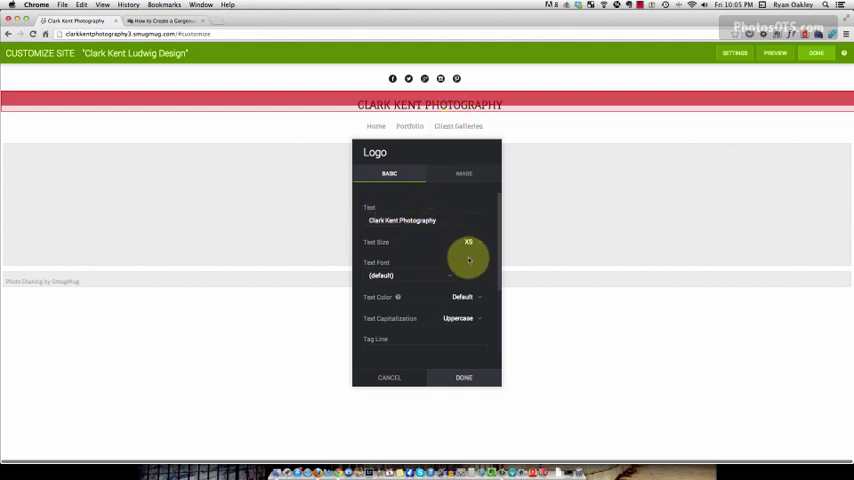
pyautogui.scroll(-3)
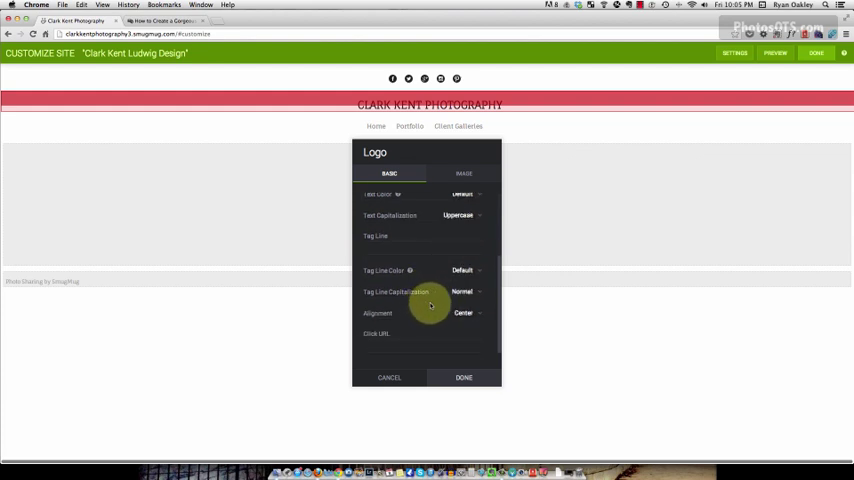
pyautogui.click(464, 172)
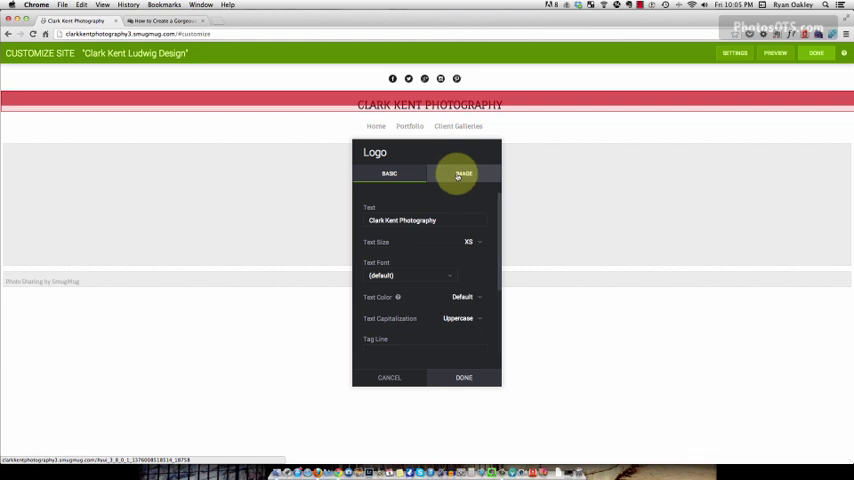
# Step: Review the logo's Image settings — image, maximum width and position — keeping text as the logo style
pyautogui.click(464, 172)
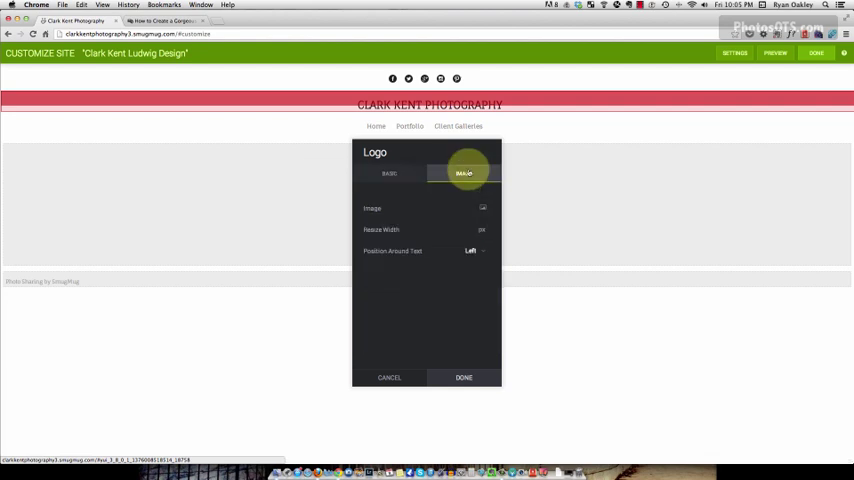
pyautogui.click(464, 172)
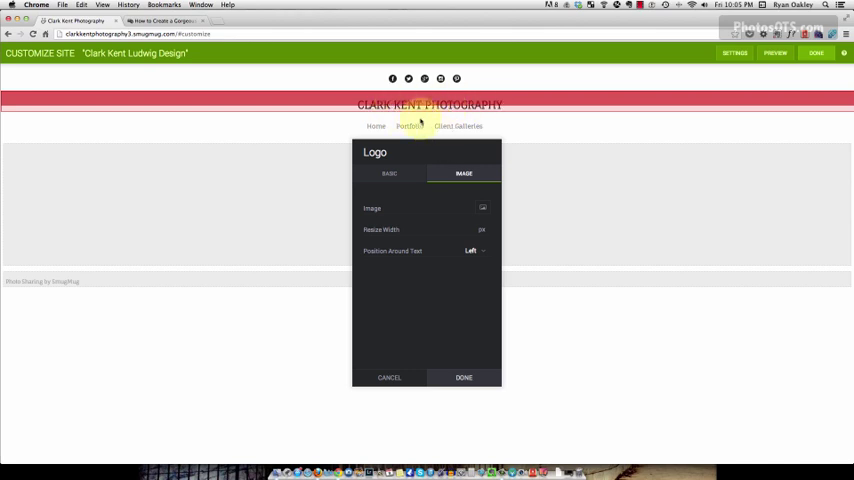
pyautogui.click(388, 172)
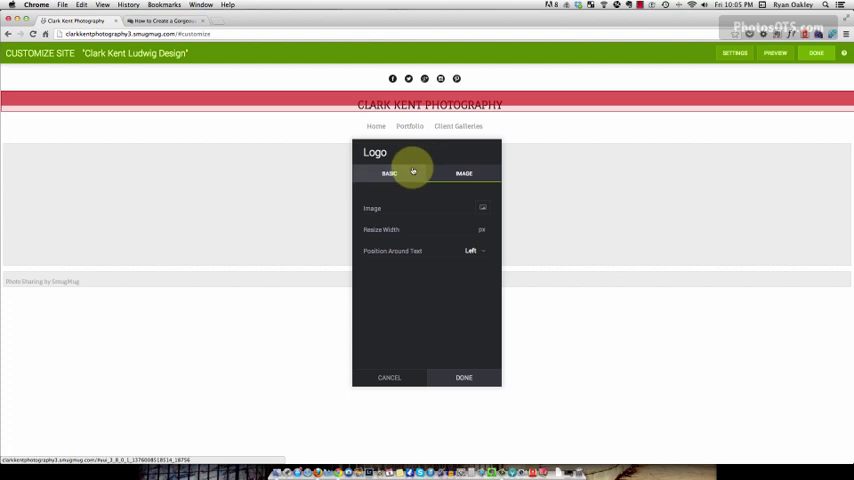
pyautogui.click(464, 172)
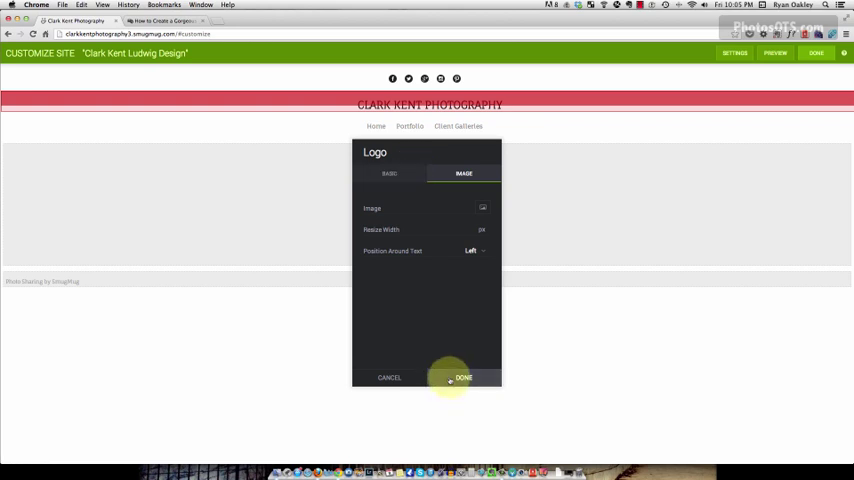
# Step: Apply the centred logo settings so the header shows the logo above the navigation
pyautogui.click(464, 378)
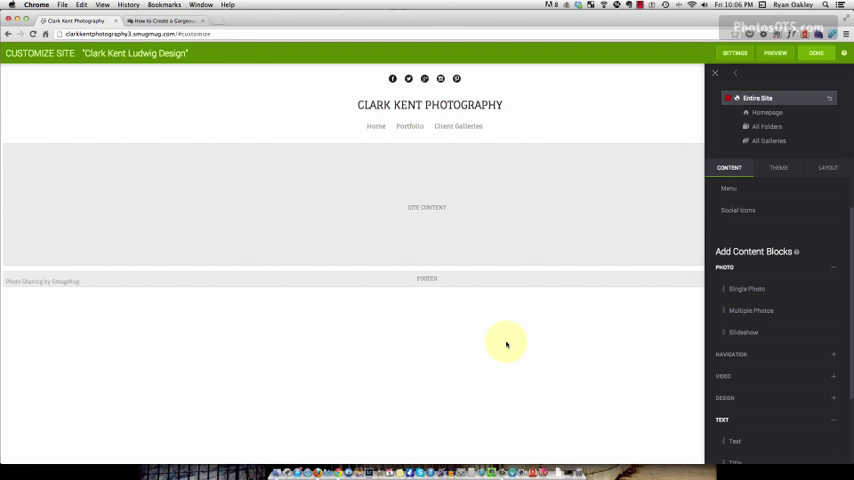
pyautogui.moveTo(474, 220)
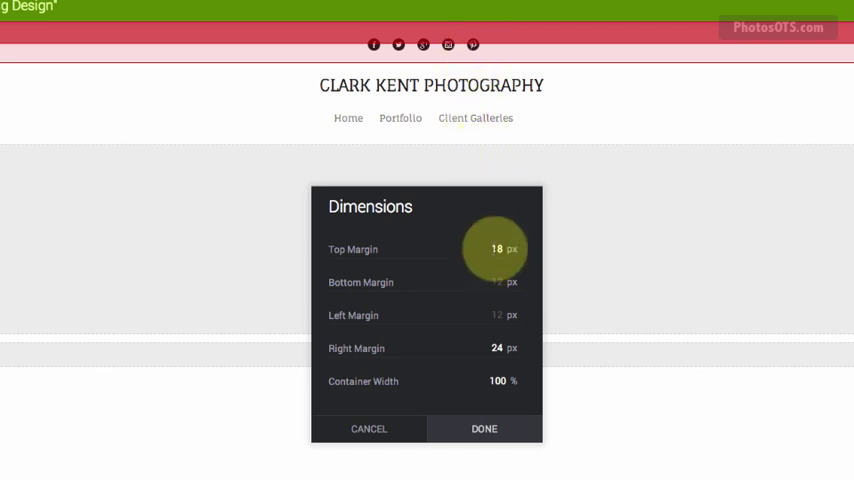
pyautogui.moveTo(356, 40)
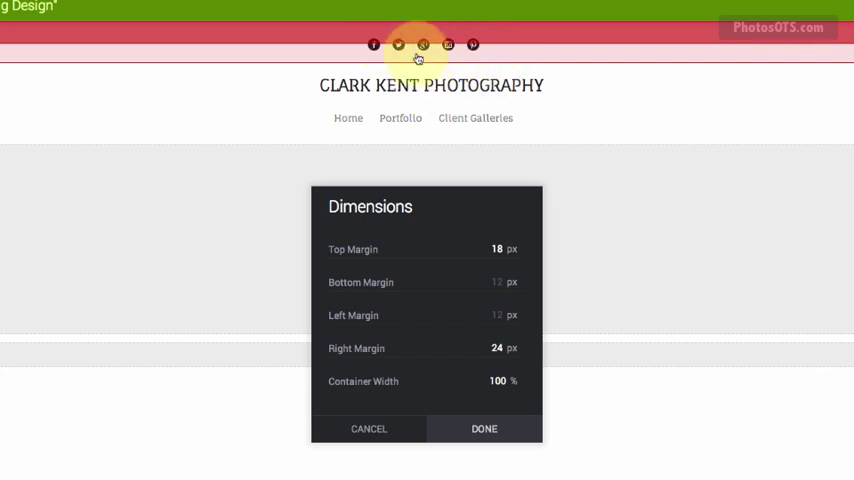
pyautogui.moveTo(466, 56)
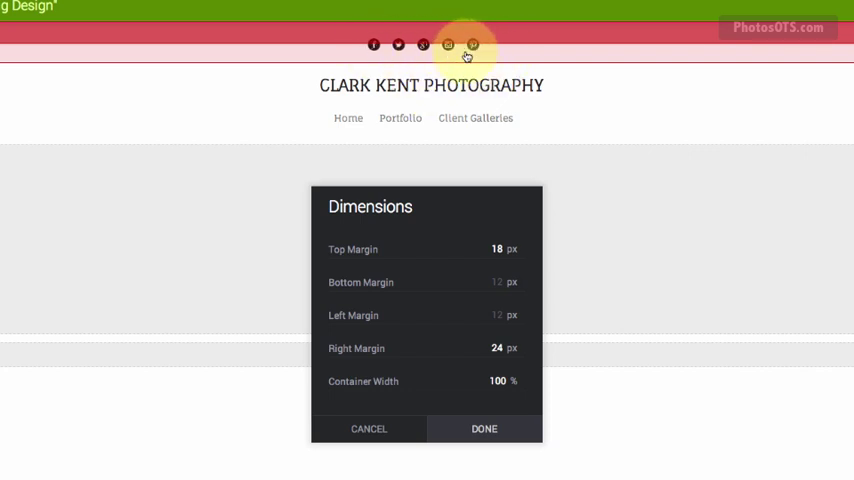
pyautogui.moveTo(460, 154)
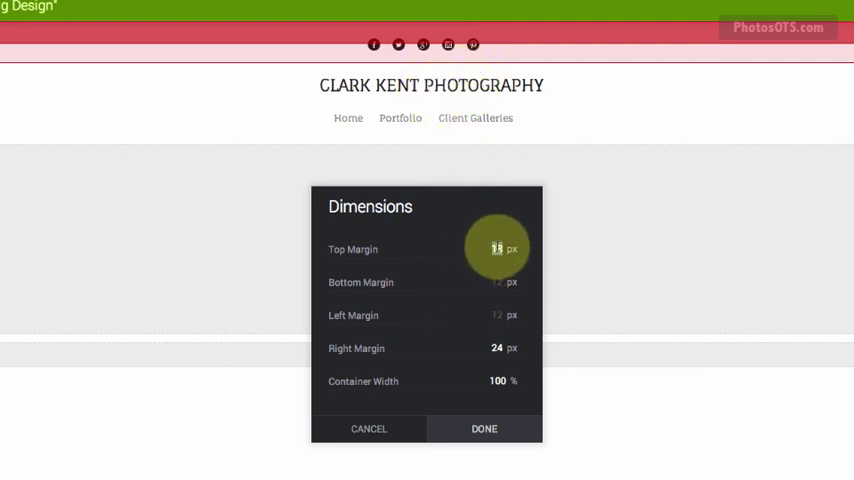
# Step: Set the social icons block's top and right margins to 12 px
pyautogui.click(496, 250)
pyautogui.write('12')
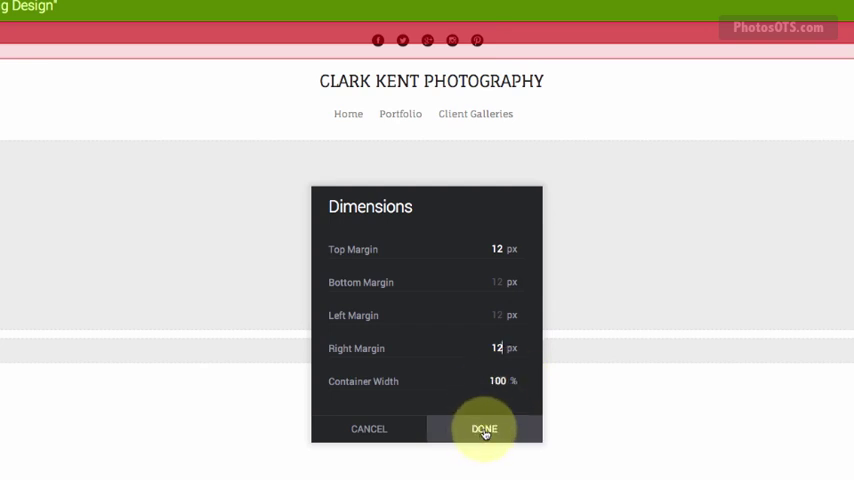
# Step: Apply the icons margins, then give the logo block 12 px top, bottom, left and right margins
pyautogui.click(484, 428)
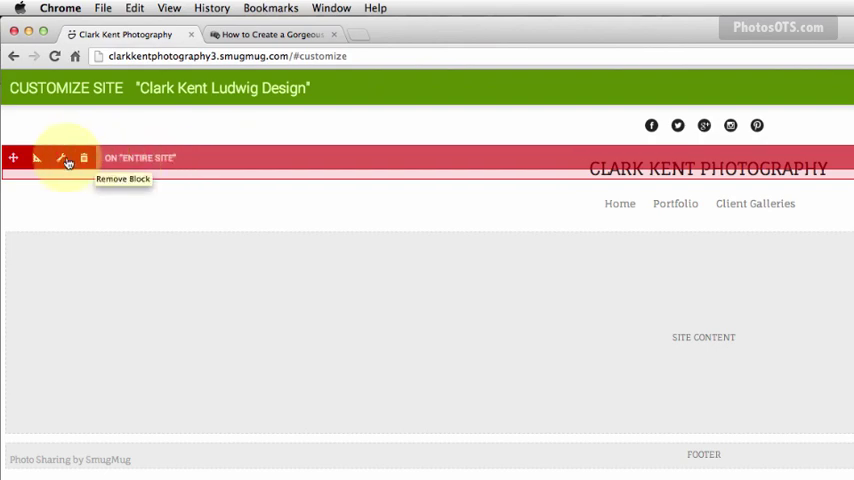
pyautogui.moveTo(36, 160)
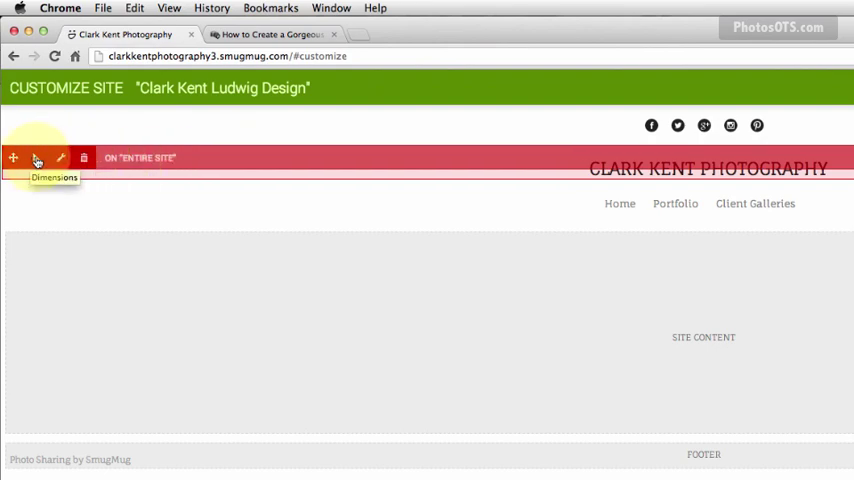
pyautogui.click(36, 158)
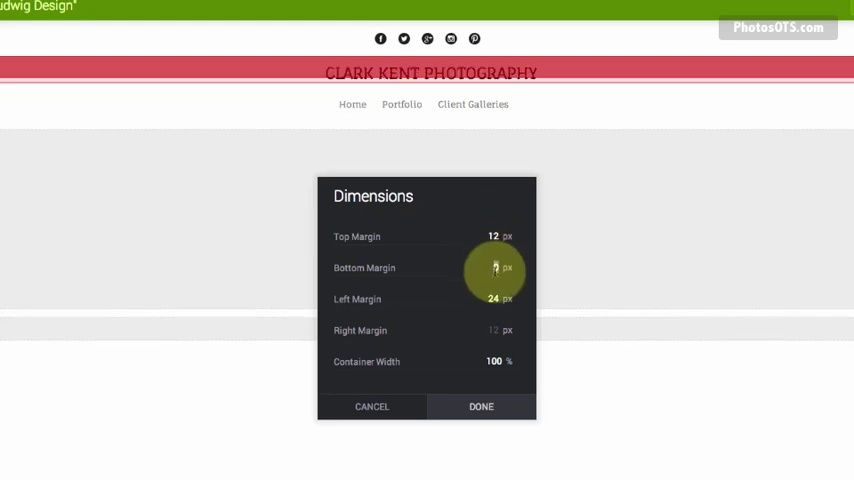
pyautogui.click(492, 268)
pyautogui.write('12')
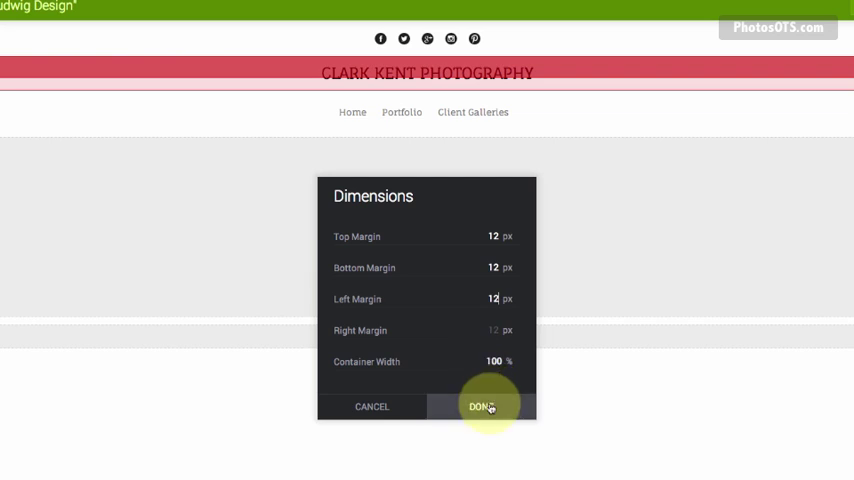
pyautogui.click(488, 406)
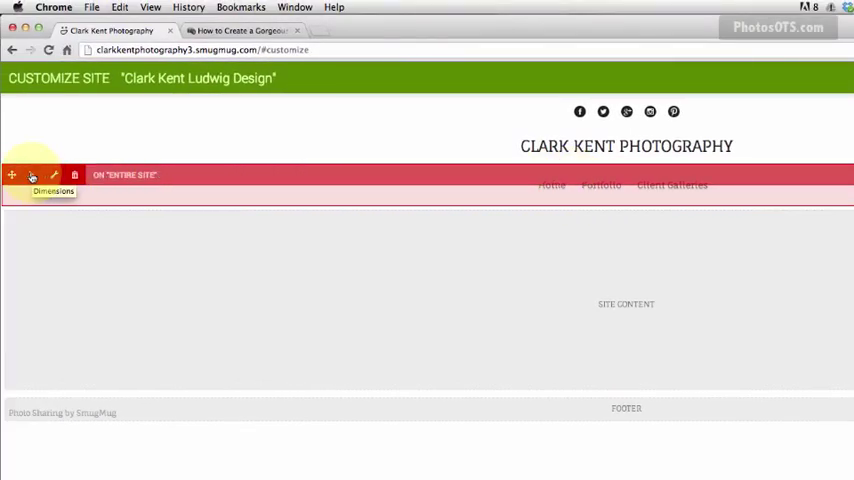
# Step: Give the navigation block a 5 px top margin and 12 px bottom and right margins
pyautogui.click(32, 176)
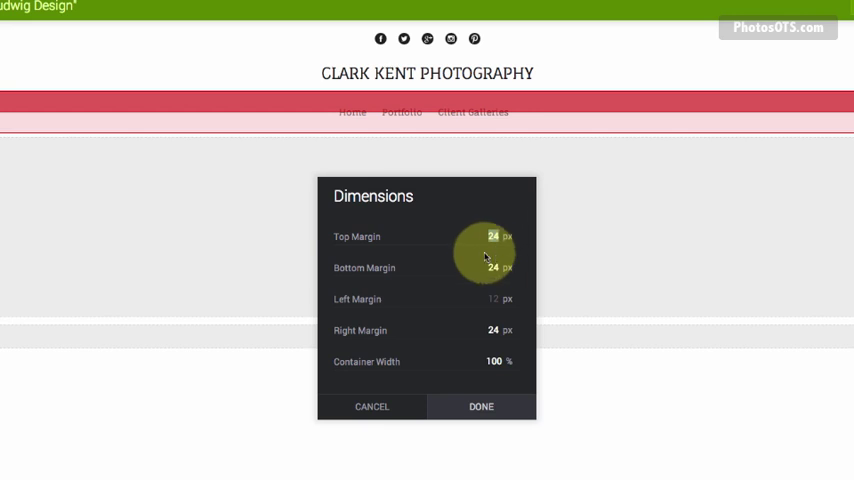
pyautogui.write('5')
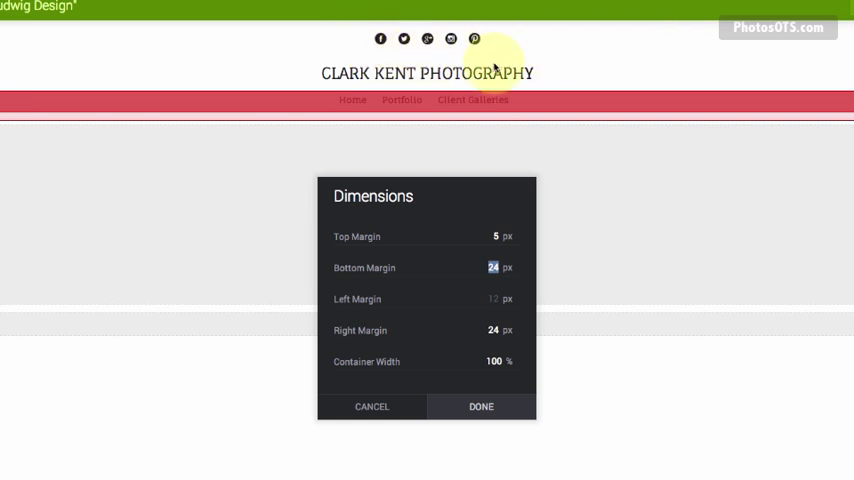
pyautogui.moveTo(470, 298)
pyautogui.write('12')
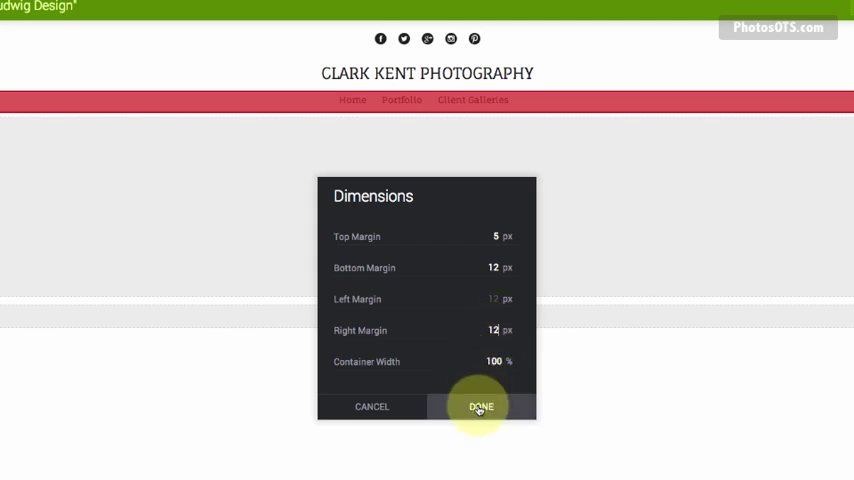
# Step: Apply the navigation margins and switch the customizer to the Homepage
pyautogui.click(478, 406)
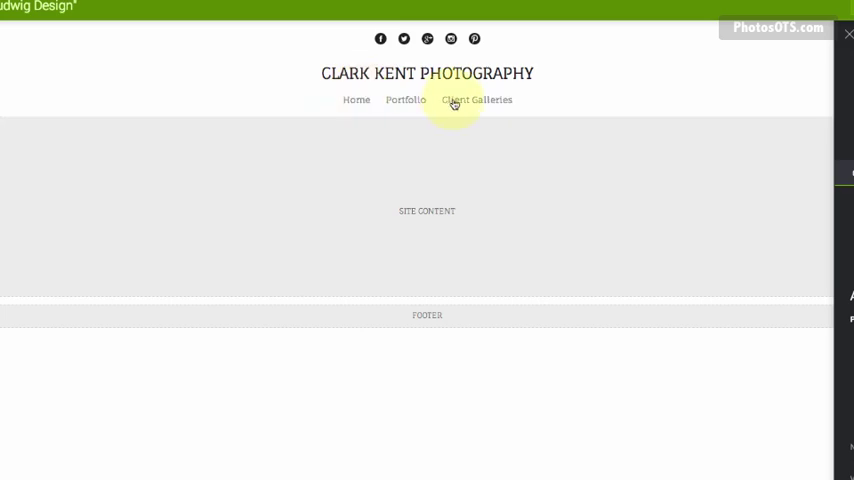
pyautogui.moveTo(504, 240)
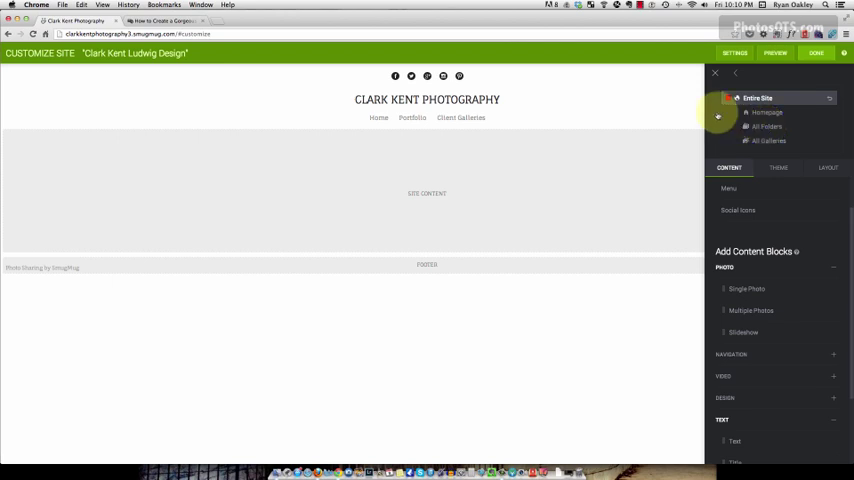
pyautogui.click(766, 112)
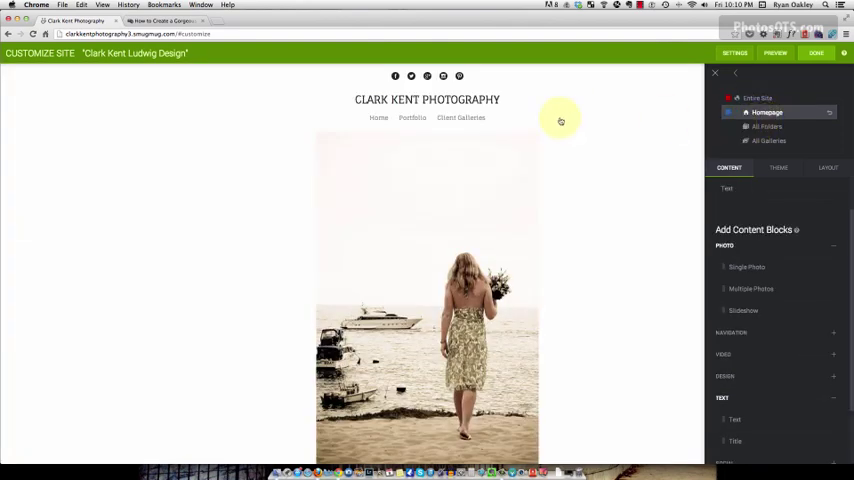
pyautogui.moveTo(630, 92)
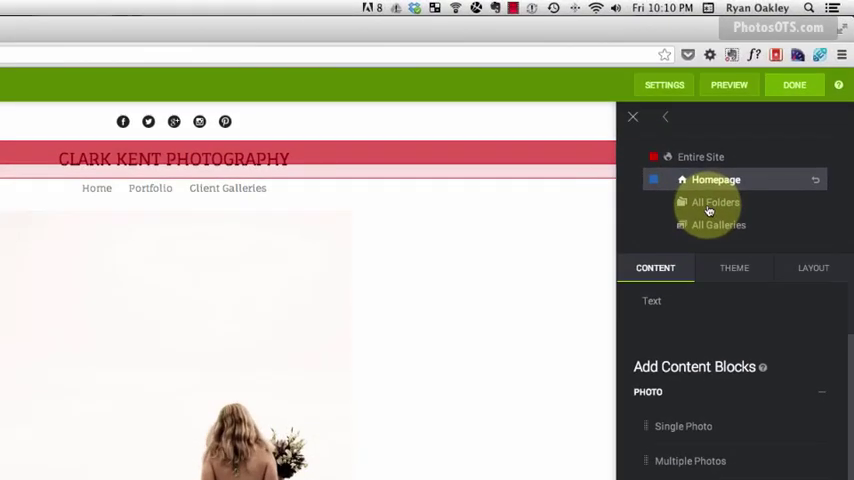
# Step: Switch to All Folders and select the breadcrumb block above the Folders heading
pyautogui.click(716, 202)
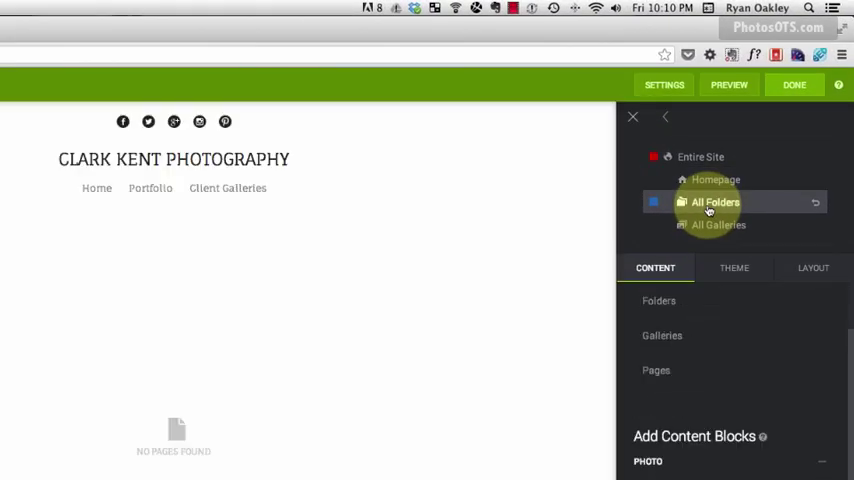
pyautogui.click(716, 202)
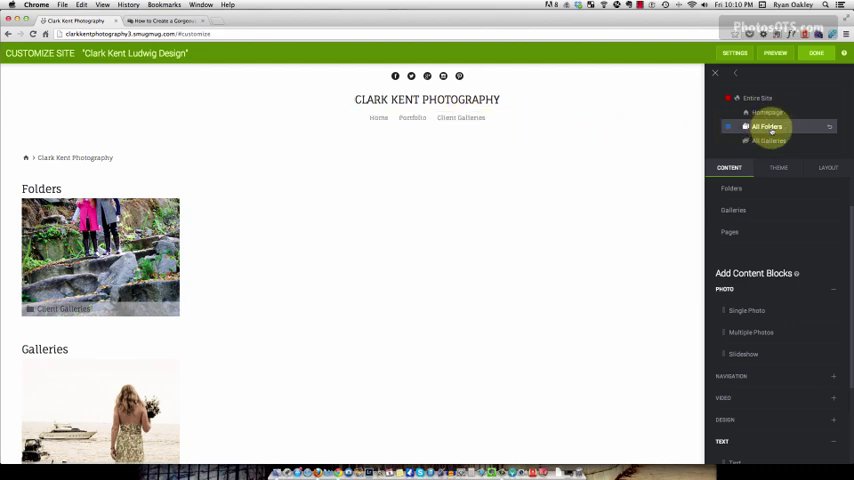
pyautogui.click(766, 128)
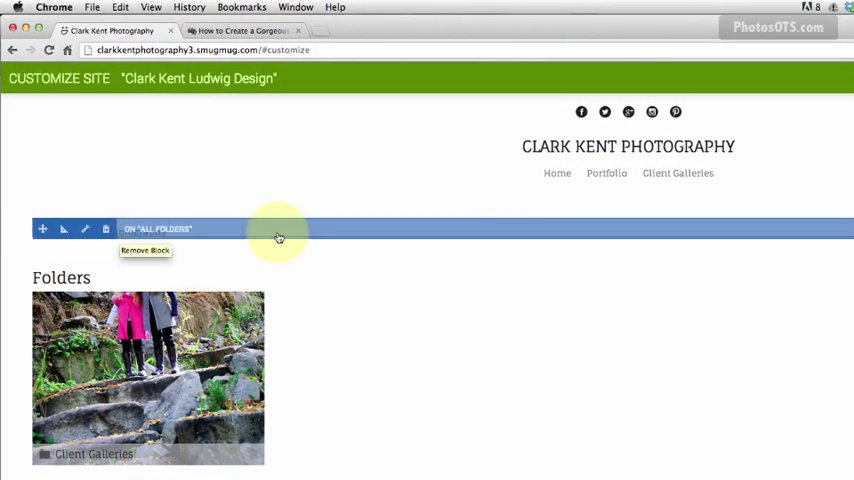
pyautogui.moveTo(104, 228)
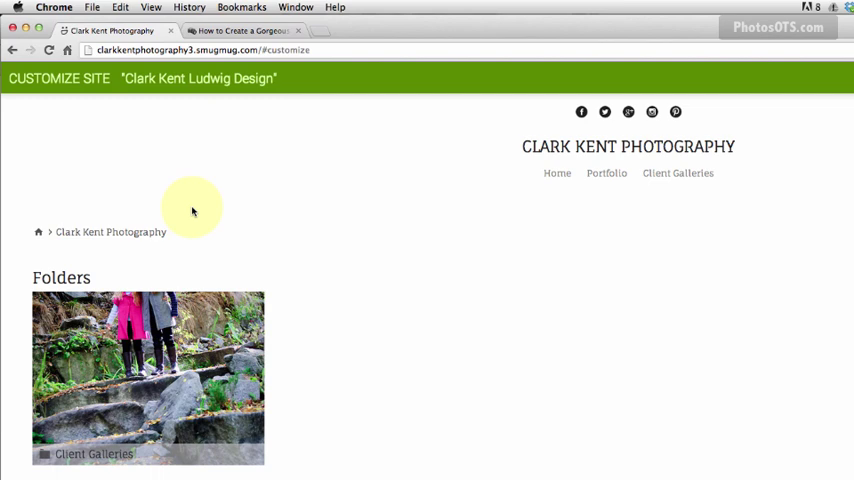
pyautogui.moveTo(556, 172)
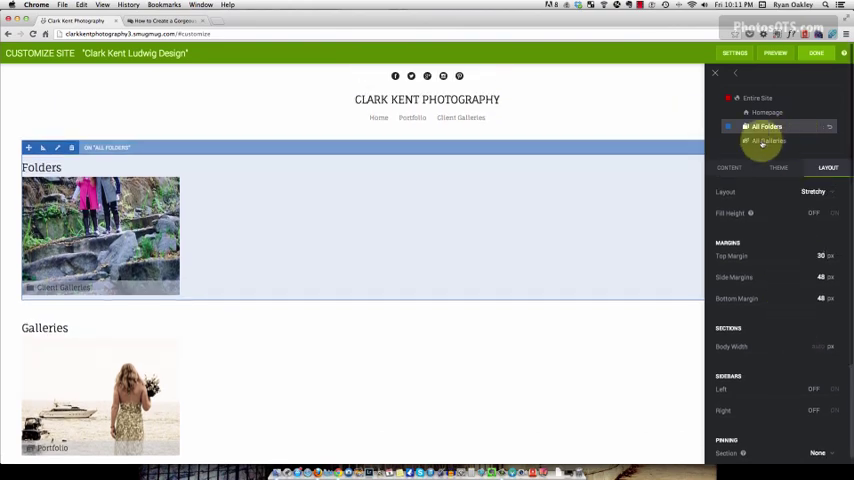
# Step: Switch the customizer to All Galleries
pyautogui.click(764, 140)
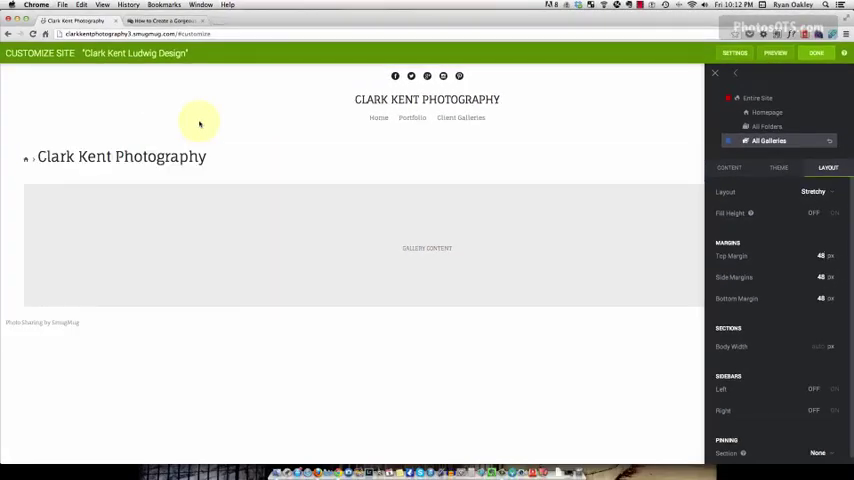
# Step: Delete the breadcrumb block from the gallery pages and confirm its removal
pyautogui.click(120, 156)
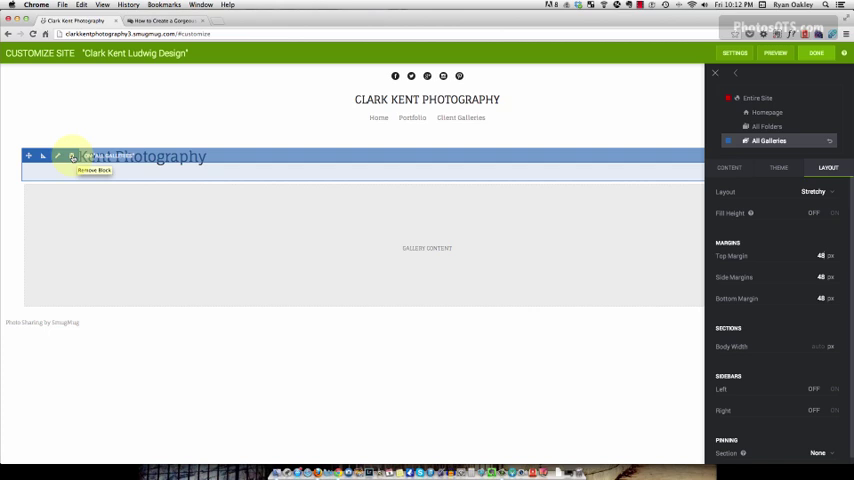
pyautogui.click(92, 170)
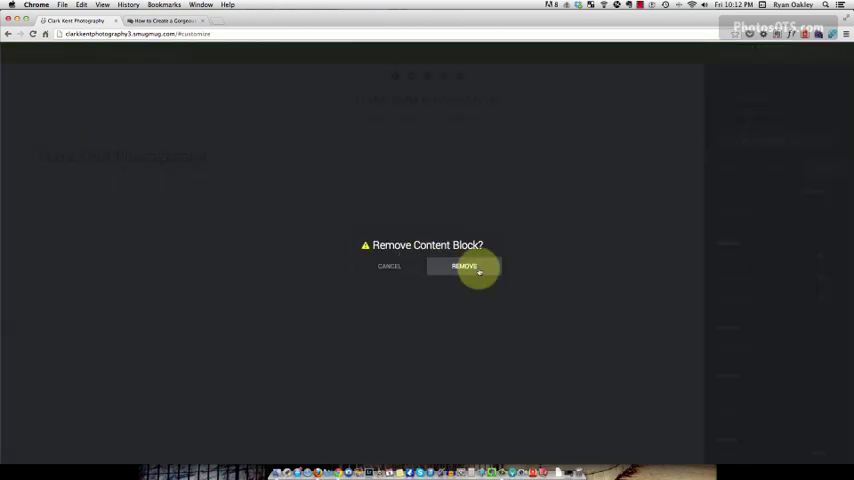
pyautogui.click(464, 266)
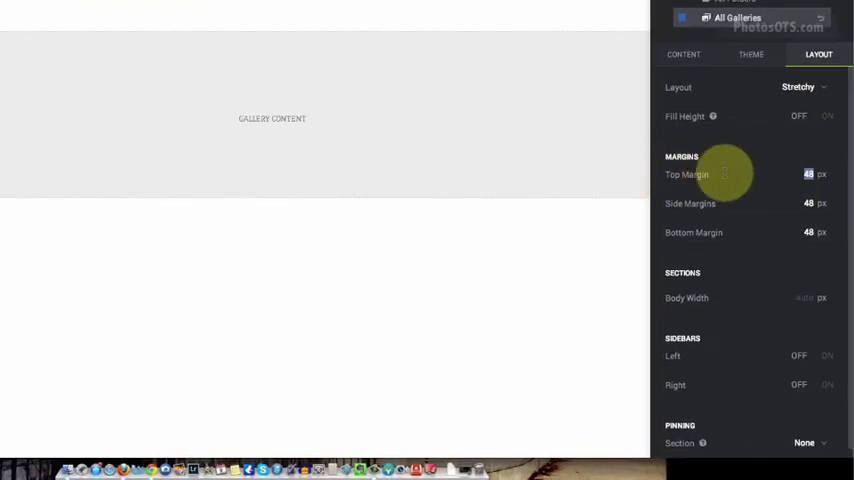
pyautogui.moveTo(760, 144)
pyautogui.write('30')
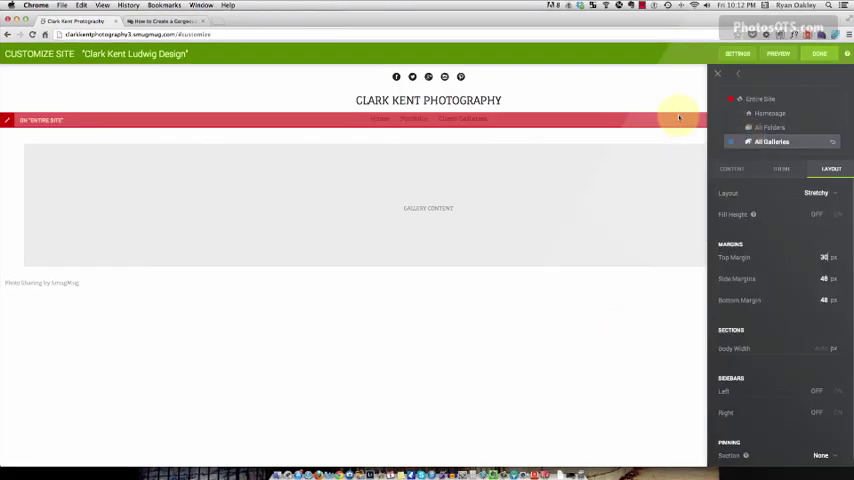
# Step: Publish the site changes immediately via Publish Now and review the live homepage
pyautogui.click(820, 52)
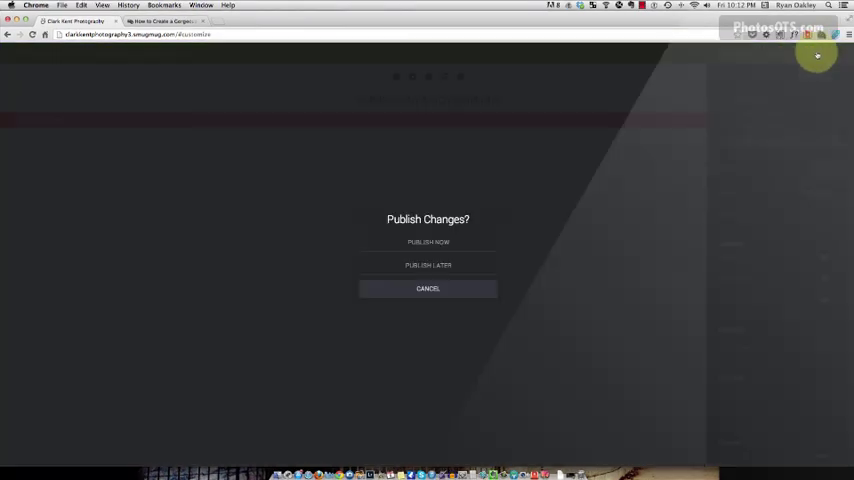
pyautogui.click(428, 288)
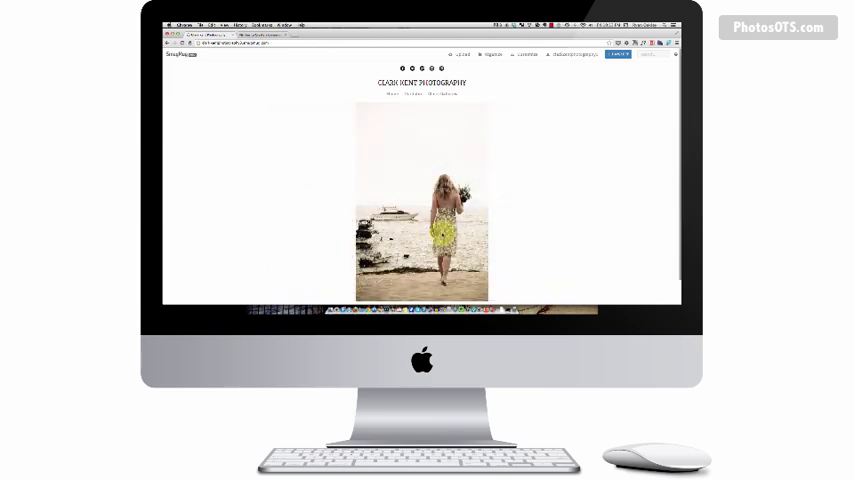
pyautogui.scroll(-3)
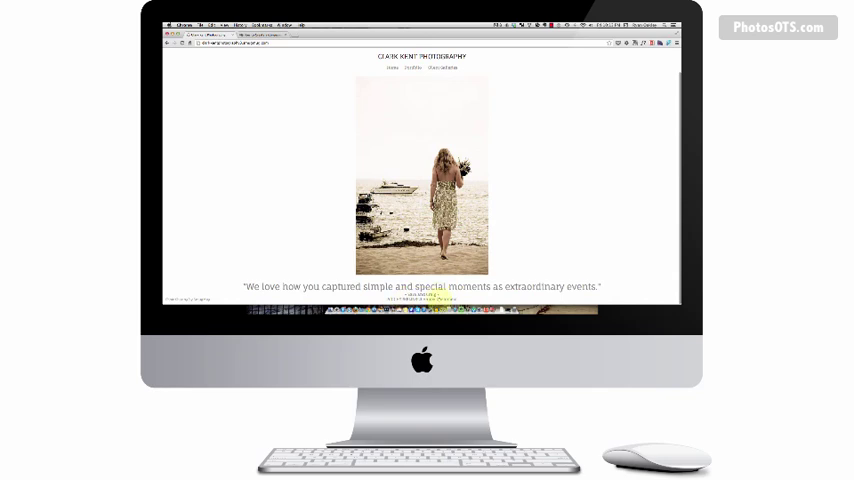